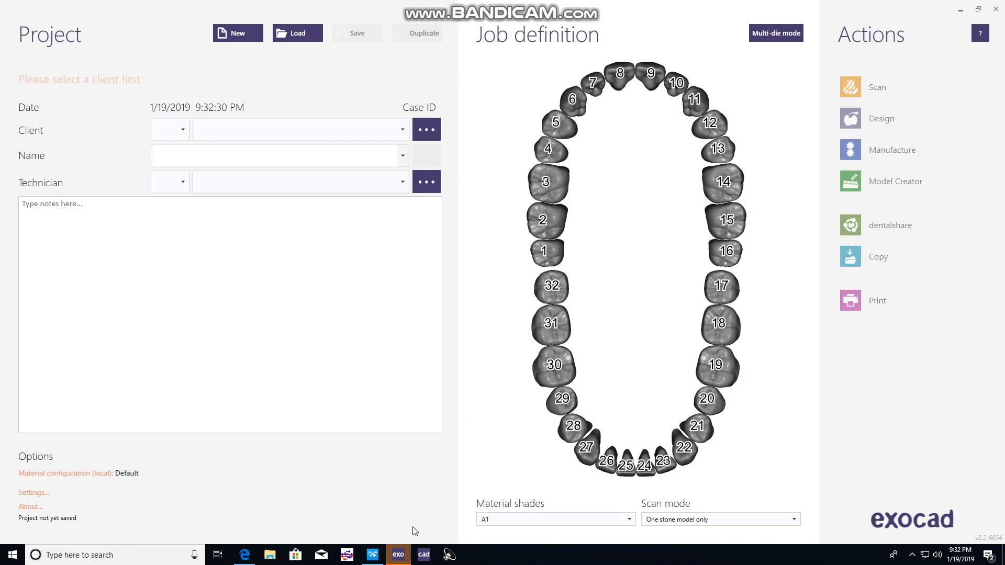
Enter client Boise Prosthodontics, patient Eliana, the technician and the note 'Models'
{"action": "left_click", "coordinate": [402, 129]}
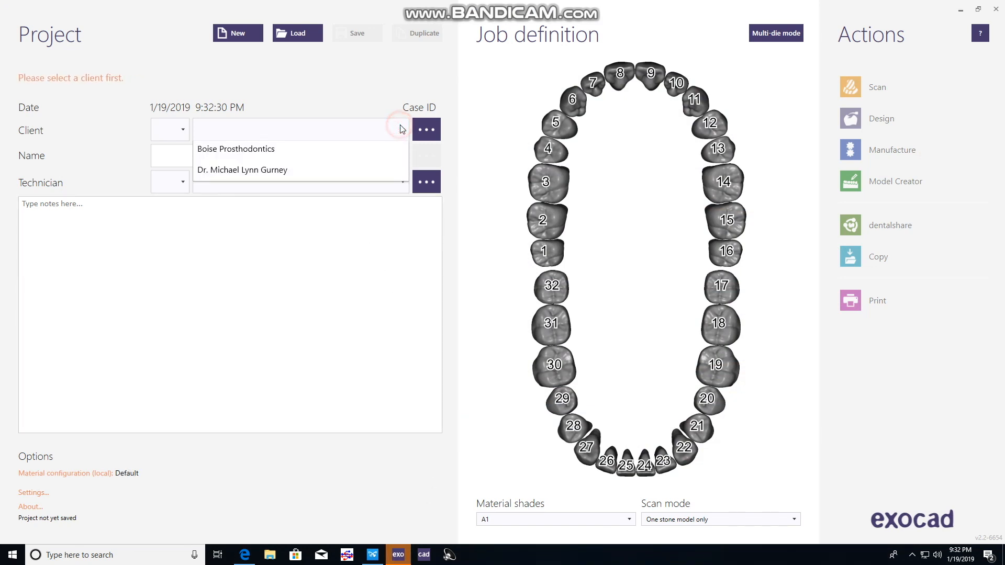
{"action": "left_click", "coordinate": [237, 148]}
{"action": "type", "text": "Houchin"}
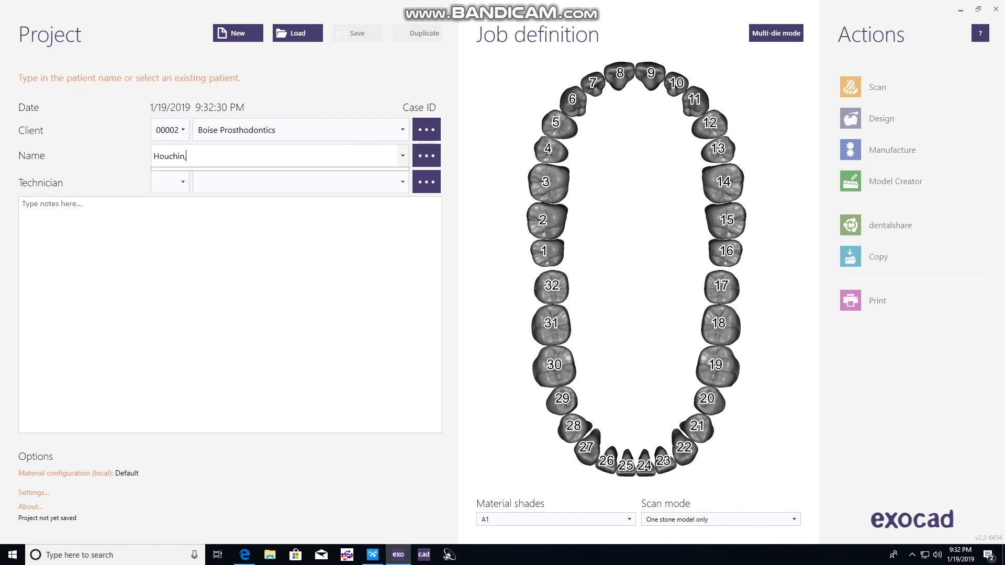
{"action": "type", "text": "El"}
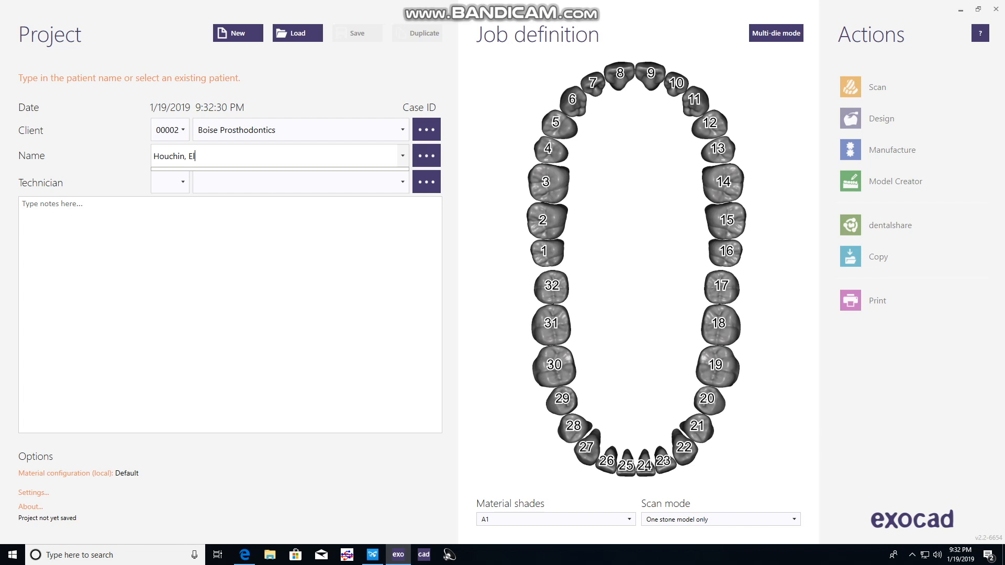
{"action": "type", "text": "iana"}
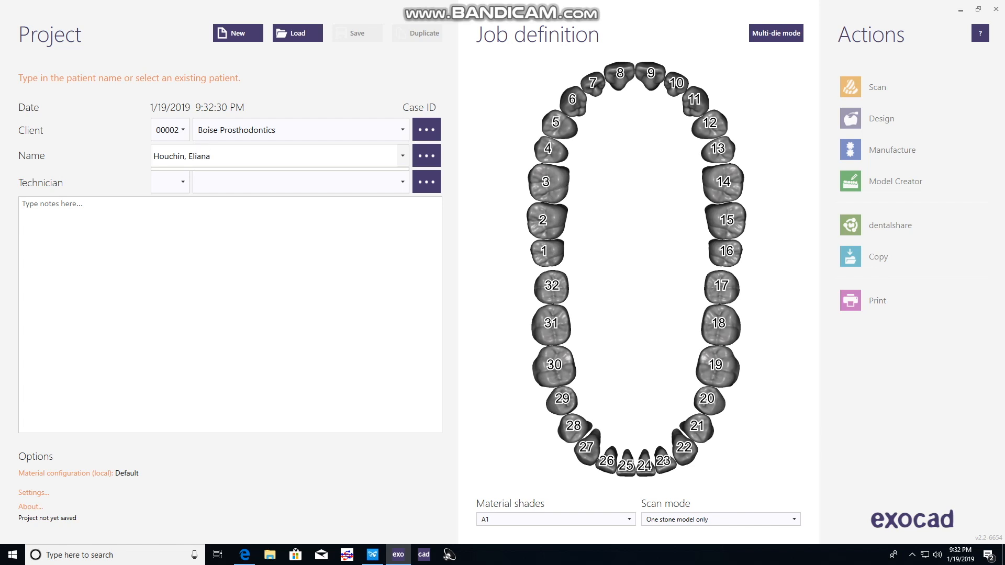
{"action": "left_click", "coordinate": [367, 186]}
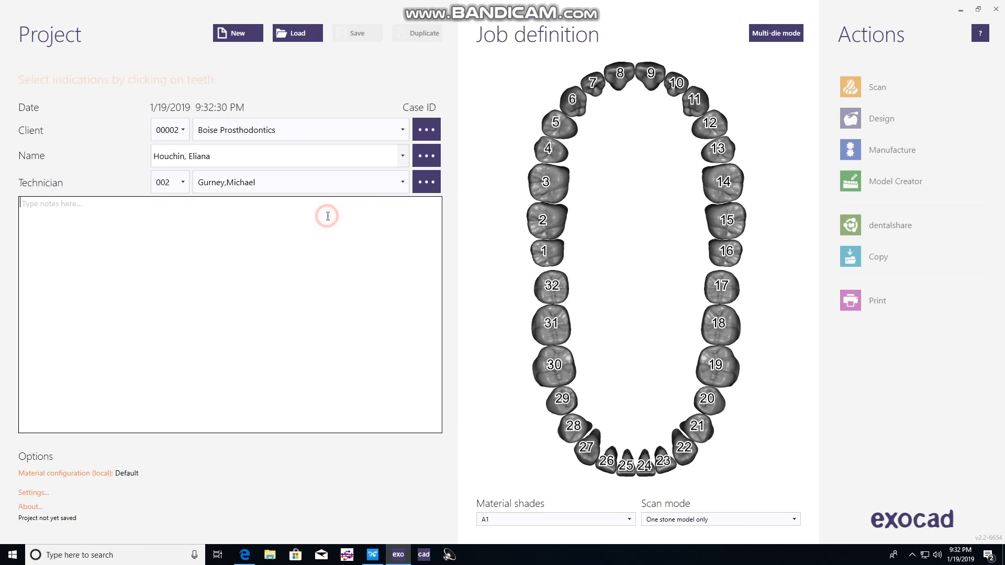
{"action": "type", "text": "Models"}
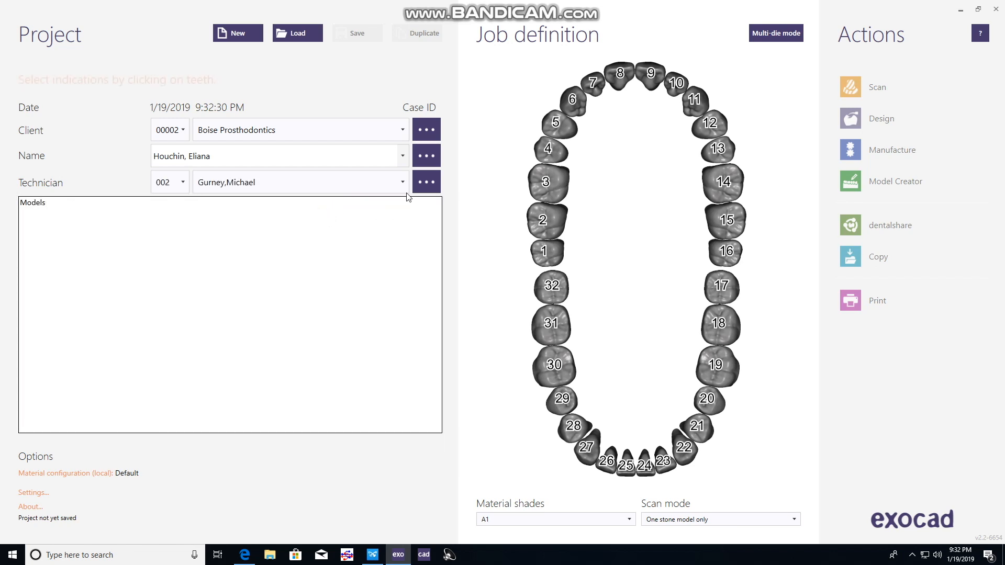
Mark upper teeth 3–14 as adjacent teeth and lower teeth 19–30 as antagonists
{"action": "left_click", "coordinate": [546, 182]}
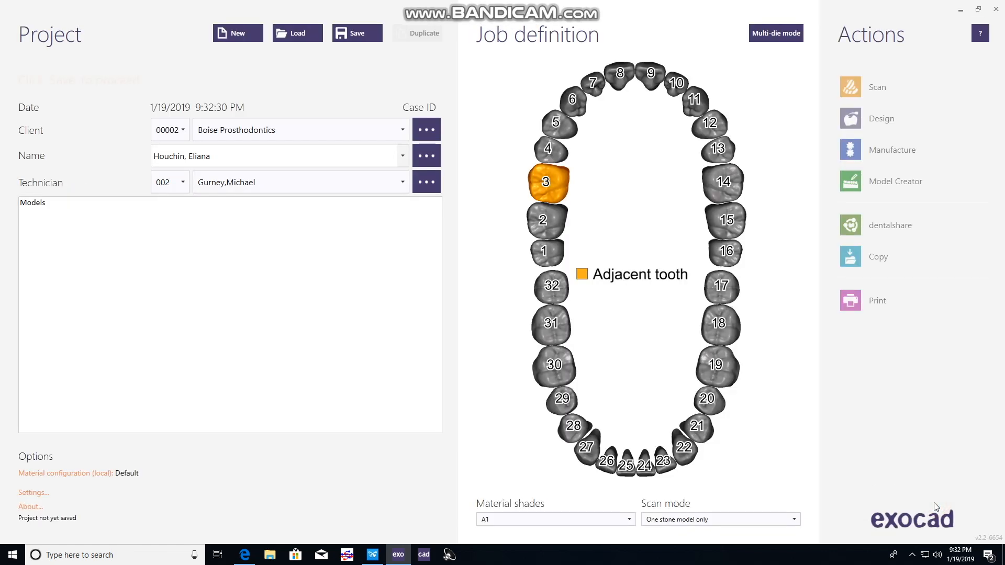
{"action": "left_click", "coordinate": [722, 182]}
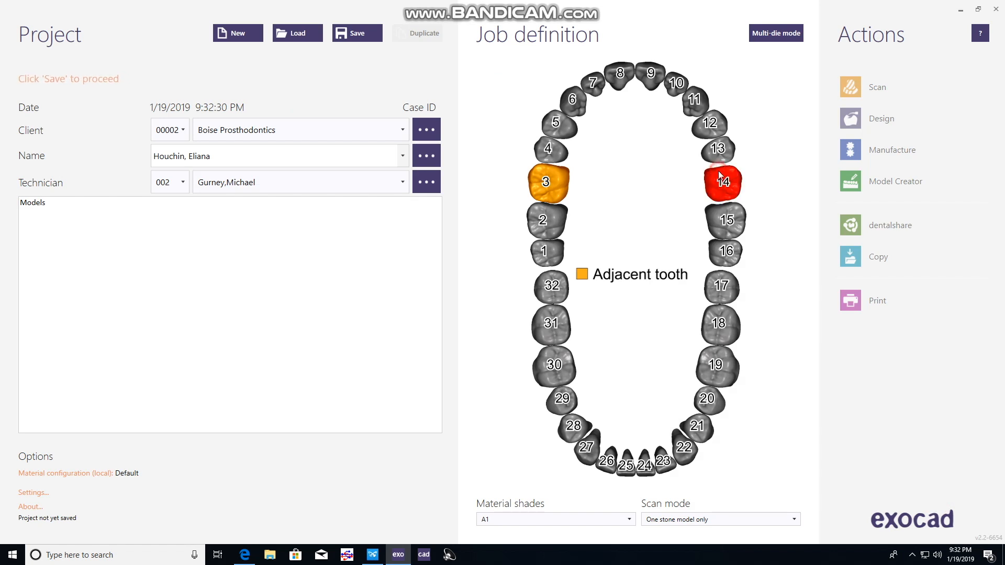
{"action": "left_click", "coordinate": [553, 365]}
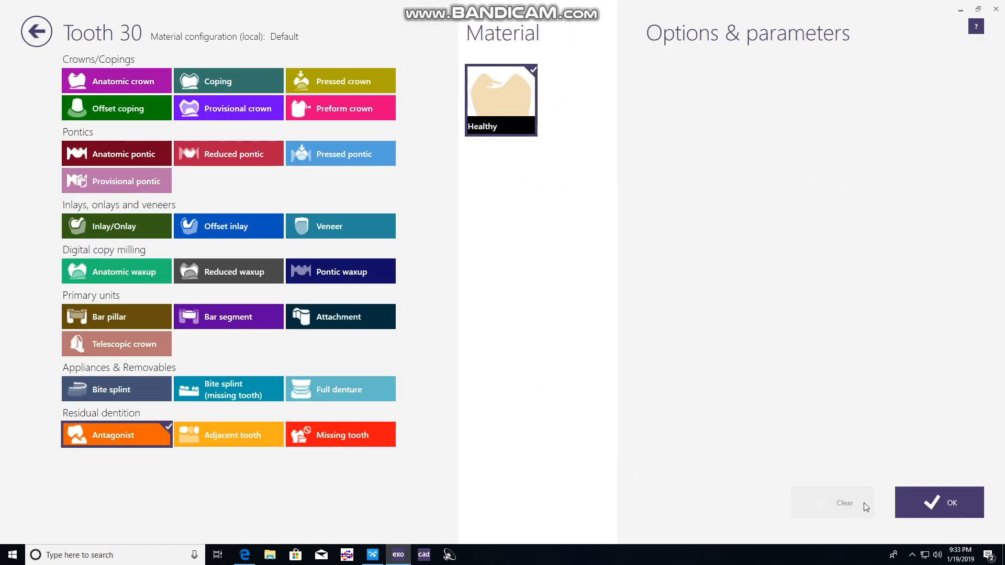
{"action": "left_click", "coordinate": [939, 502]}
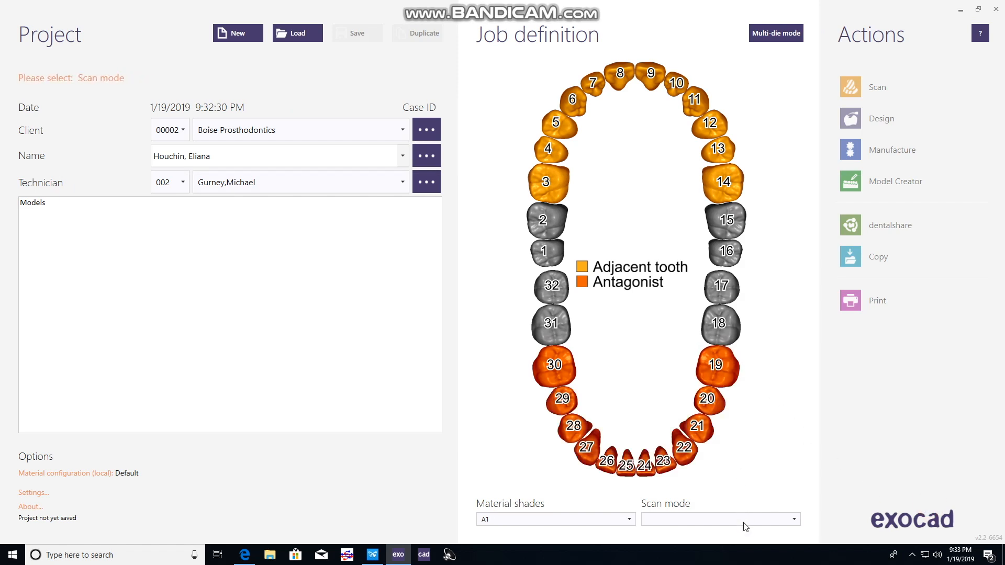
Set scan mode to Digital impression scan, save the case, and launch Model Creator
{"action": "left_click", "coordinate": [718, 519]}
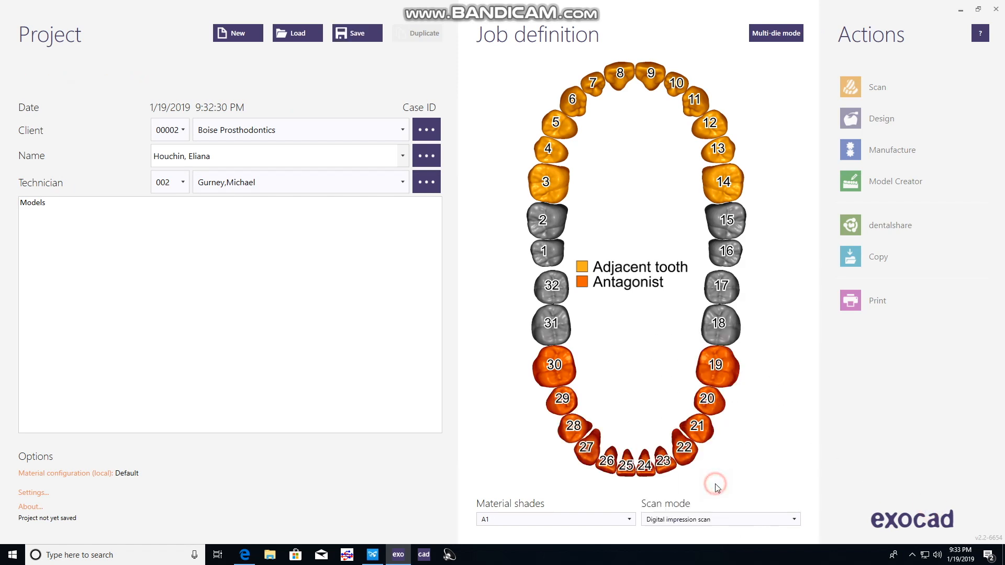
{"action": "left_click", "coordinate": [357, 32]}
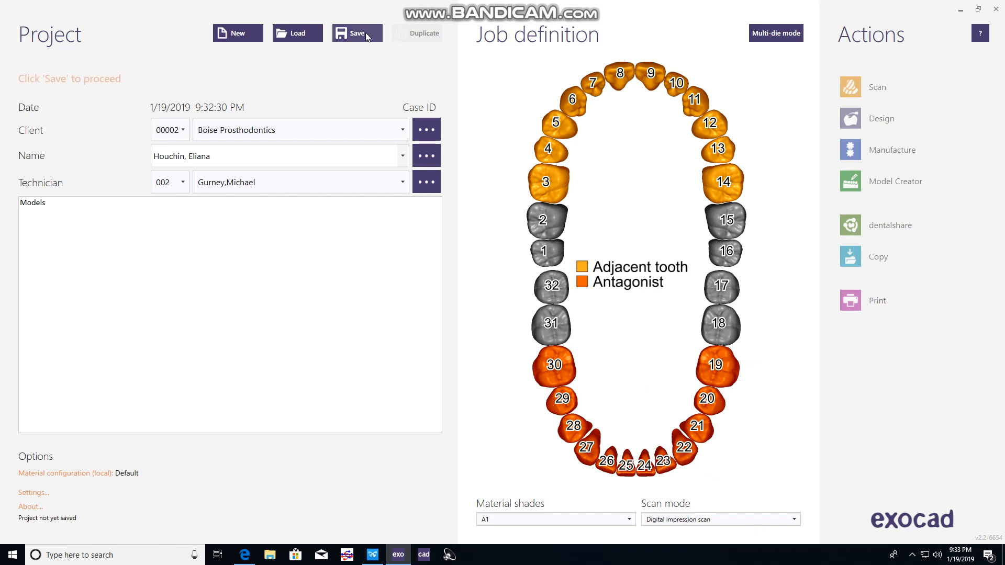
{"action": "left_click", "coordinate": [357, 33]}
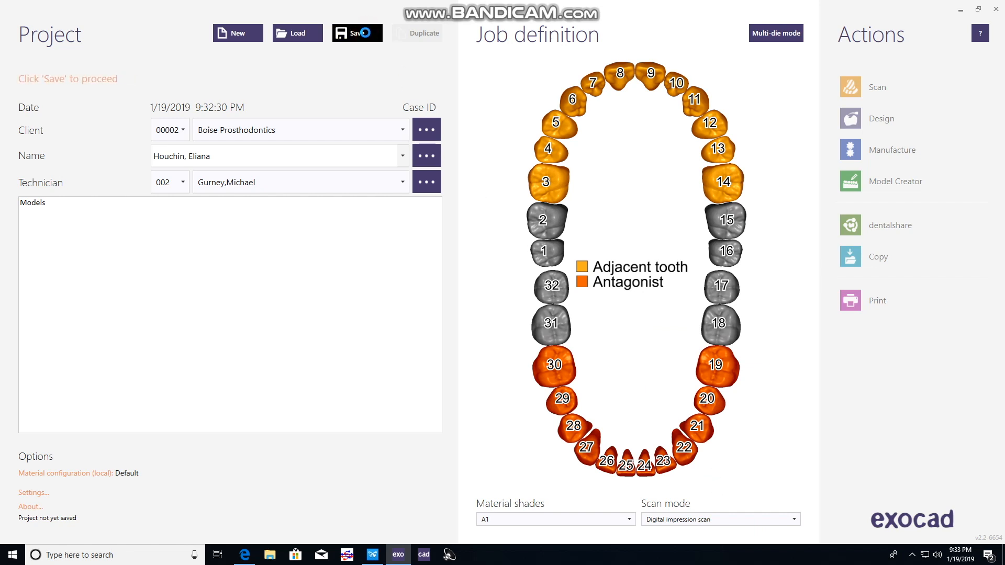
{"action": "left_click", "coordinate": [357, 32]}
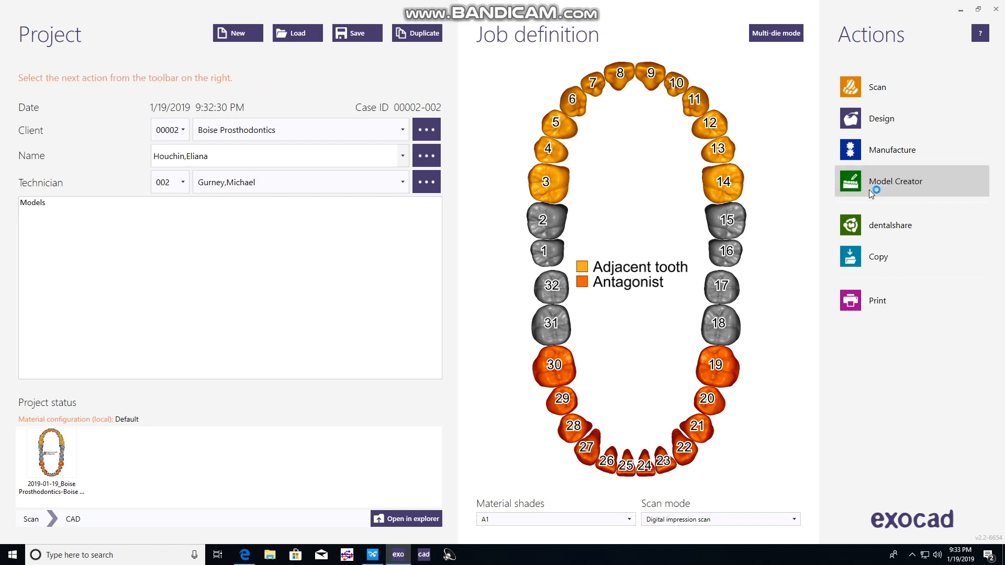
{"action": "left_click", "coordinate": [895, 180]}
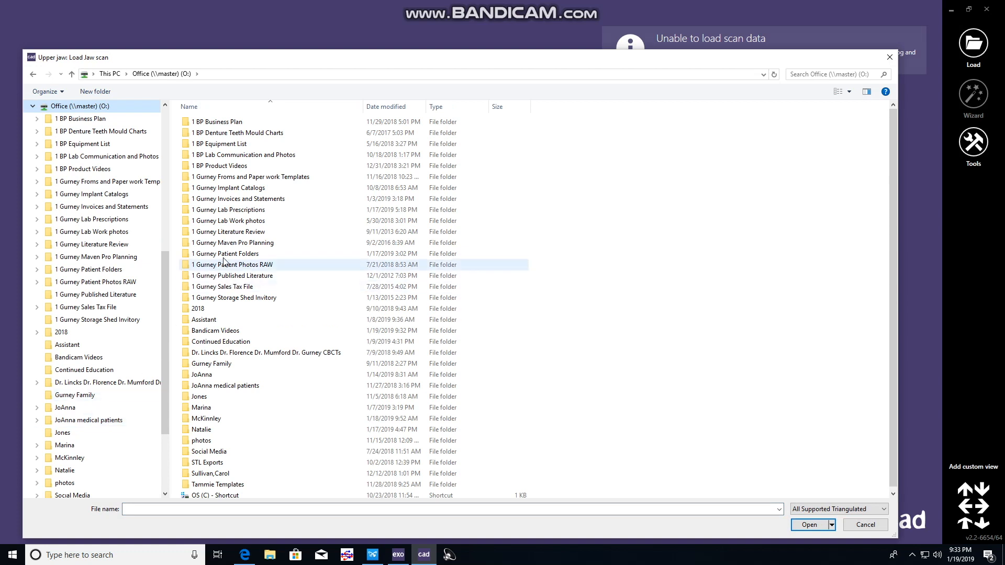
Browse into the patient's folder inside the patient folders directory
{"action": "double_click", "coordinate": [235, 264]}
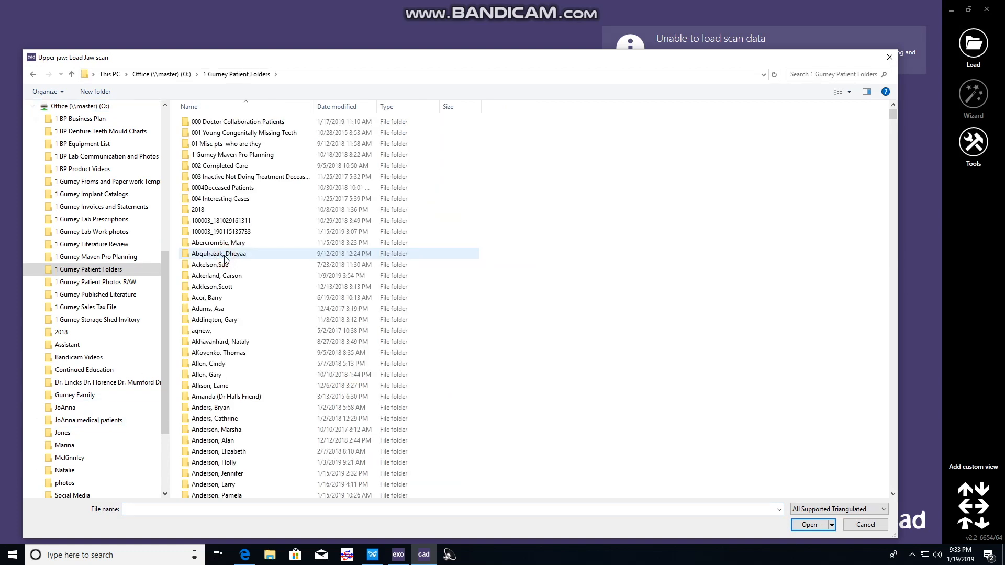
{"action": "scroll", "scroll_direction": "down", "scroll_amount": 3}
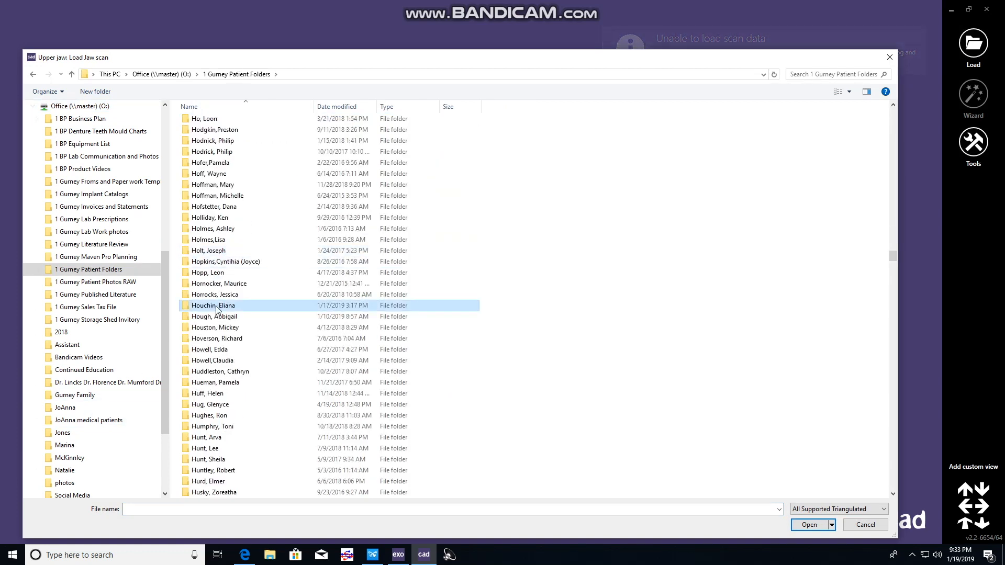
{"action": "double_click", "coordinate": [213, 305]}
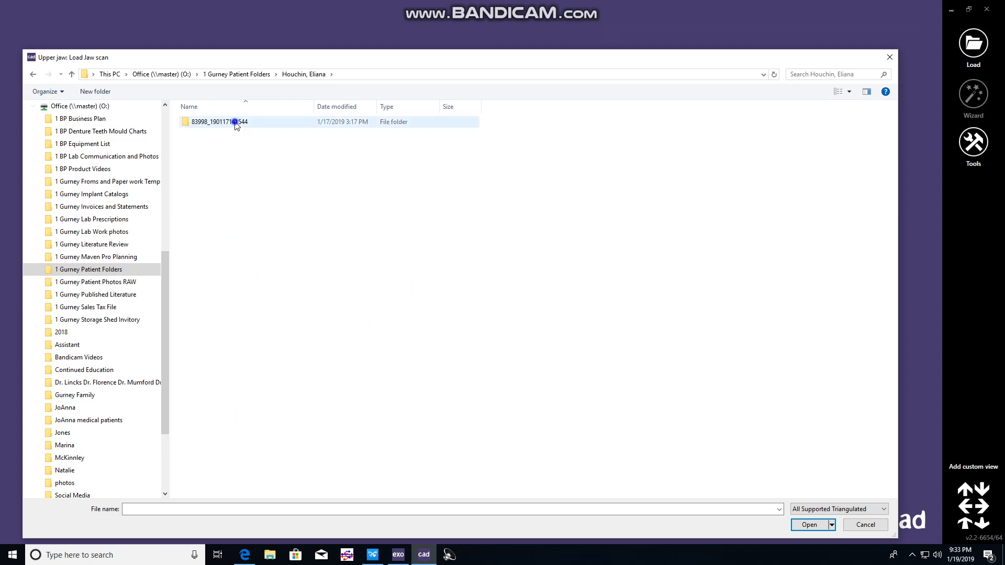
Rename the patient's scan subfolder to '01 Trios Digital Impression 01-17-19'
{"action": "right_click", "coordinate": [217, 122]}
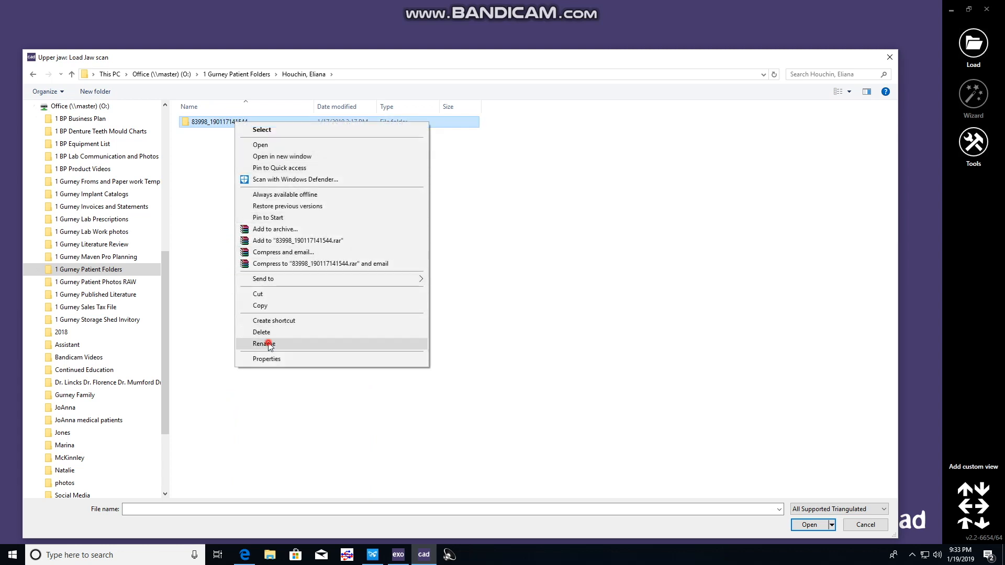
{"action": "left_click", "coordinate": [263, 345]}
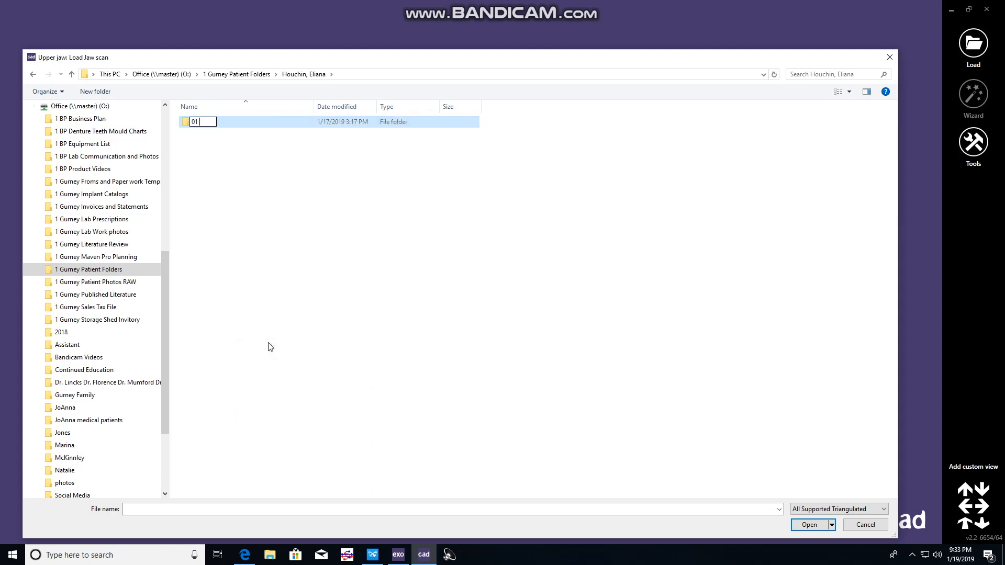
{"action": "type", "text": "Trios D"}
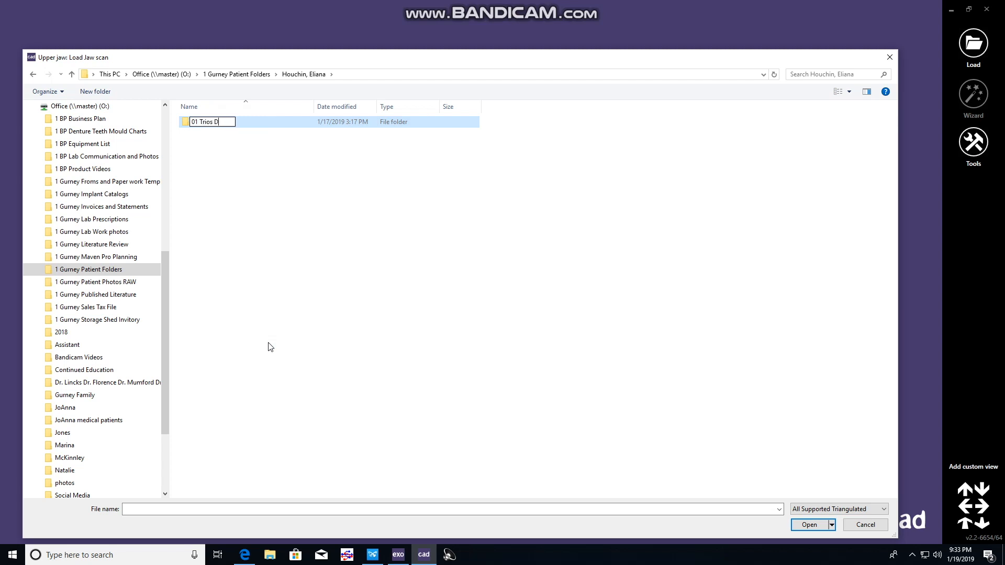
{"action": "type", "text": "igital Imprss"}
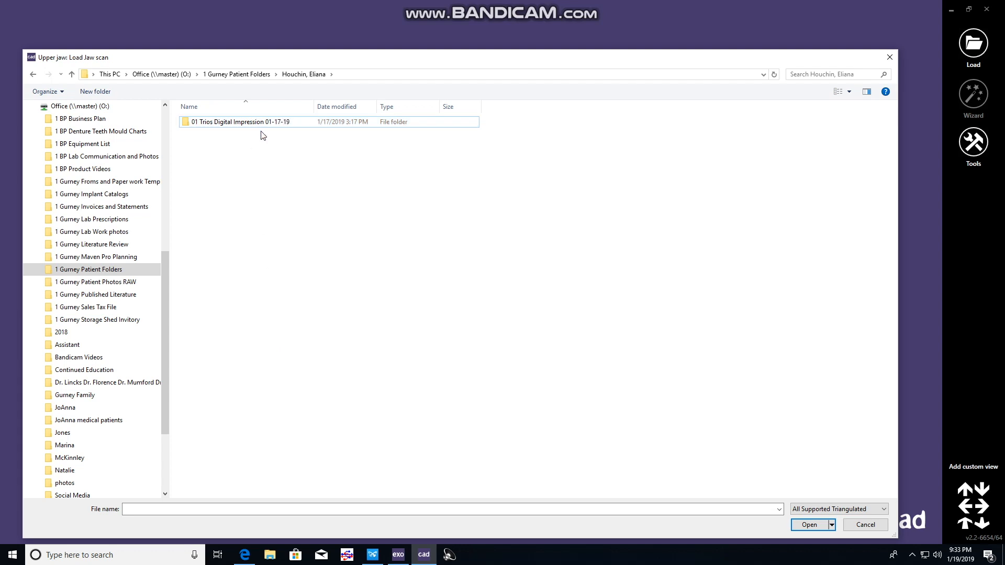
Load UpperJawScan and LowerJawScan as the antagonist from the renamed Trios folder
{"action": "double_click", "coordinate": [240, 122]}
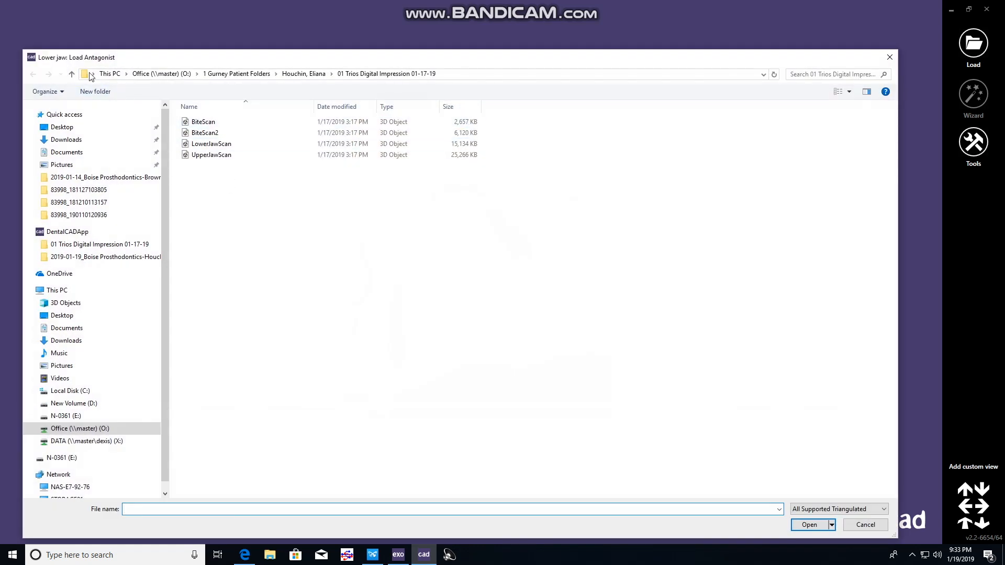
{"action": "left_click", "coordinate": [211, 144]}
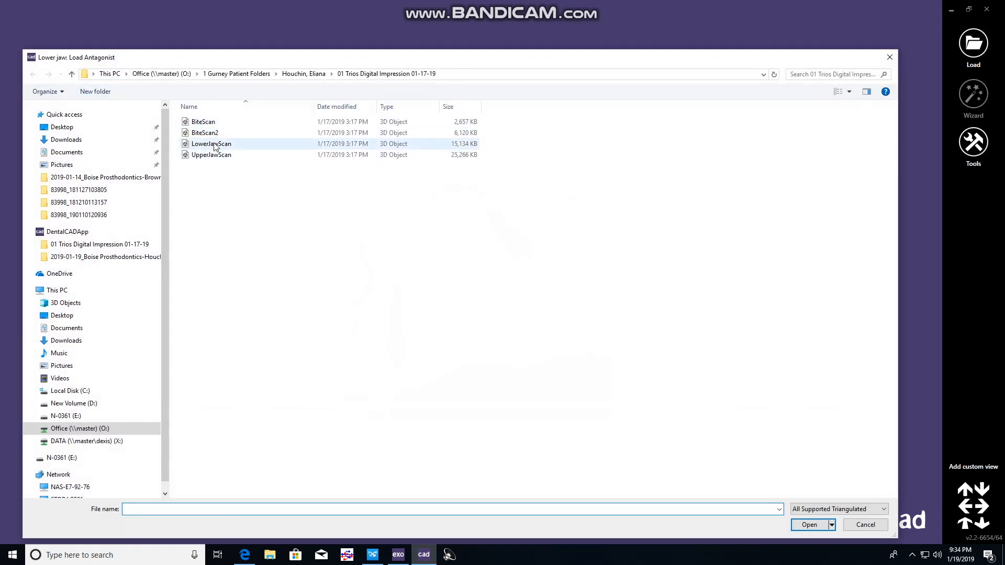
{"action": "left_click", "coordinate": [809, 525]}
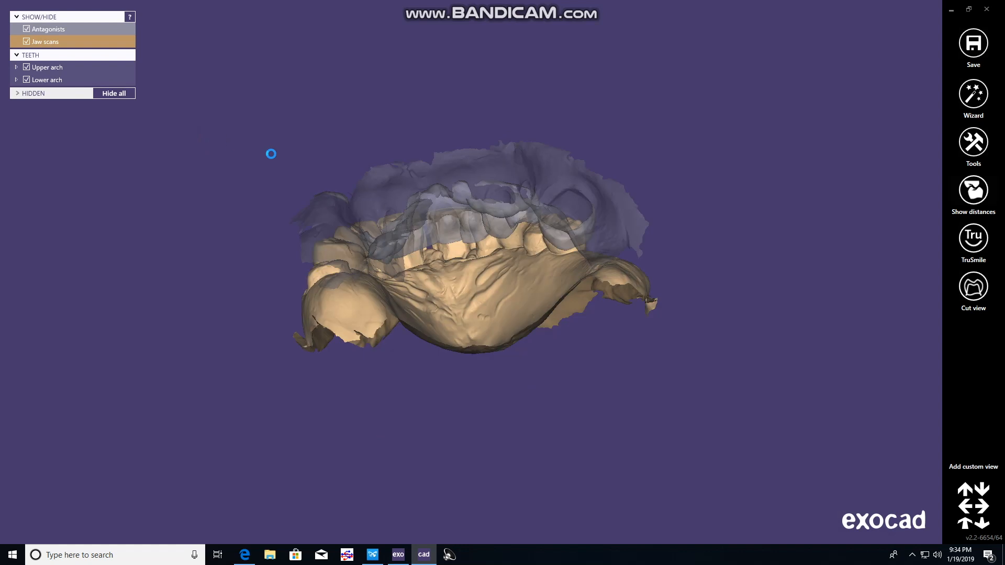
Start Model Alignment and choose the Plateless model with occlusal plane type
{"action": "left_click", "coordinate": [973, 96]}
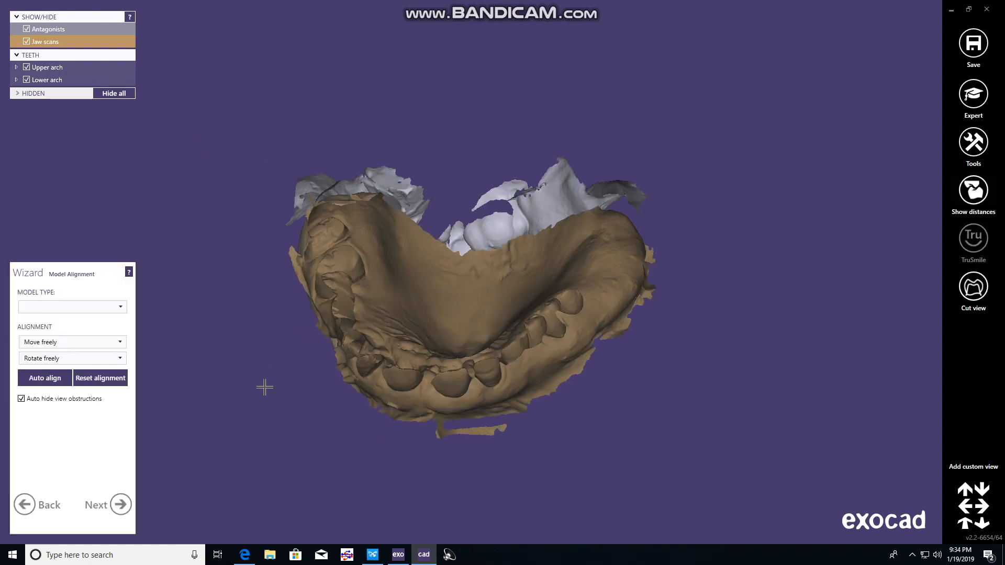
{"action": "left_click", "coordinate": [71, 307]}
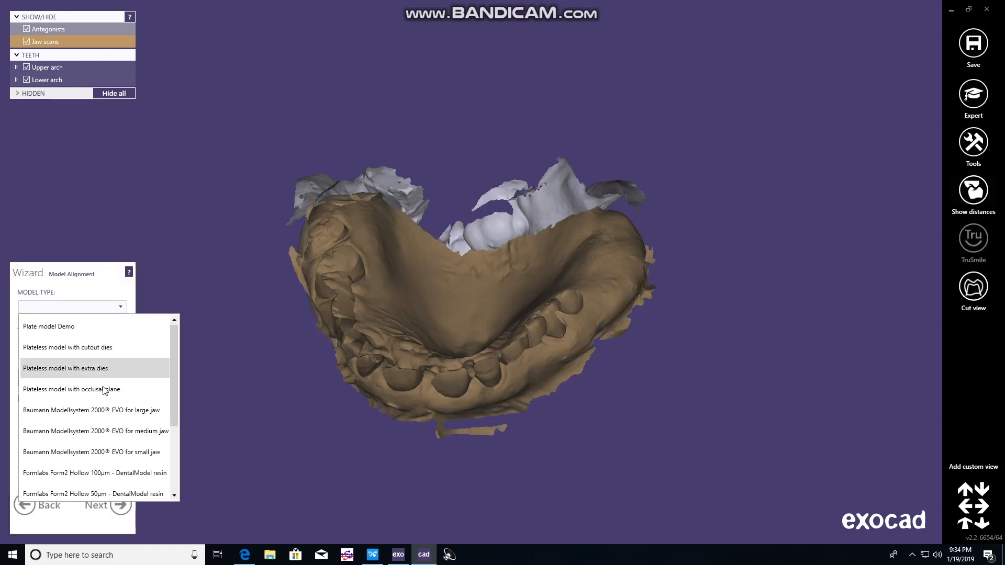
{"action": "mouse_move", "coordinate": [95, 389]}
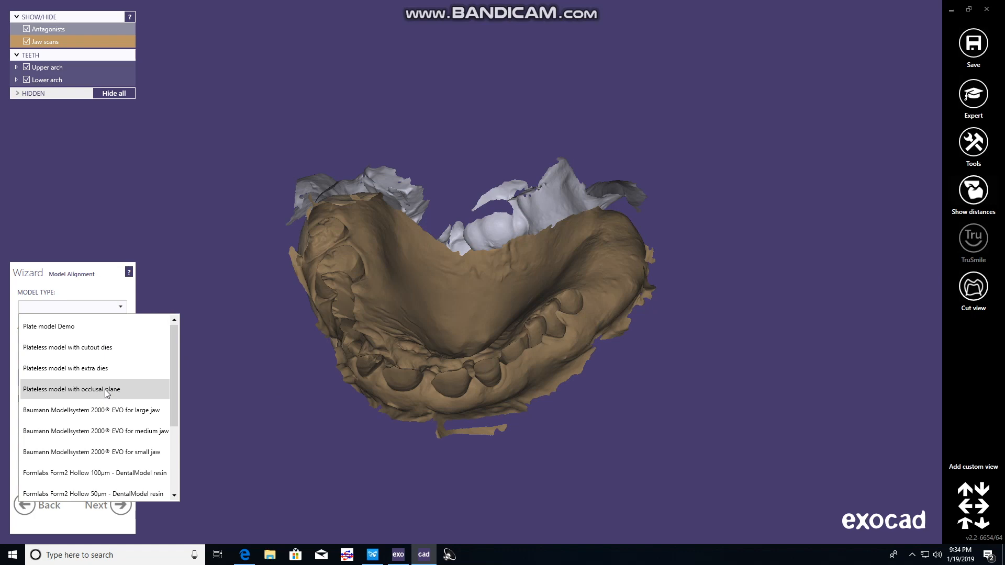
{"action": "left_click", "coordinate": [71, 389]}
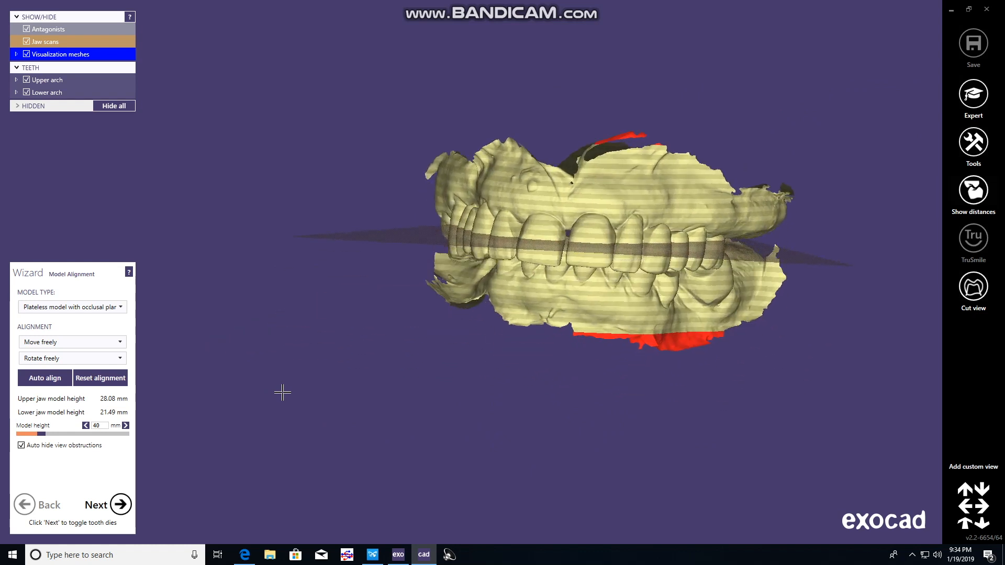
Shift the jaws against the occlusal plane and raise the model height to 52.5 mm
{"action": "left_click", "coordinate": [27, 41]}
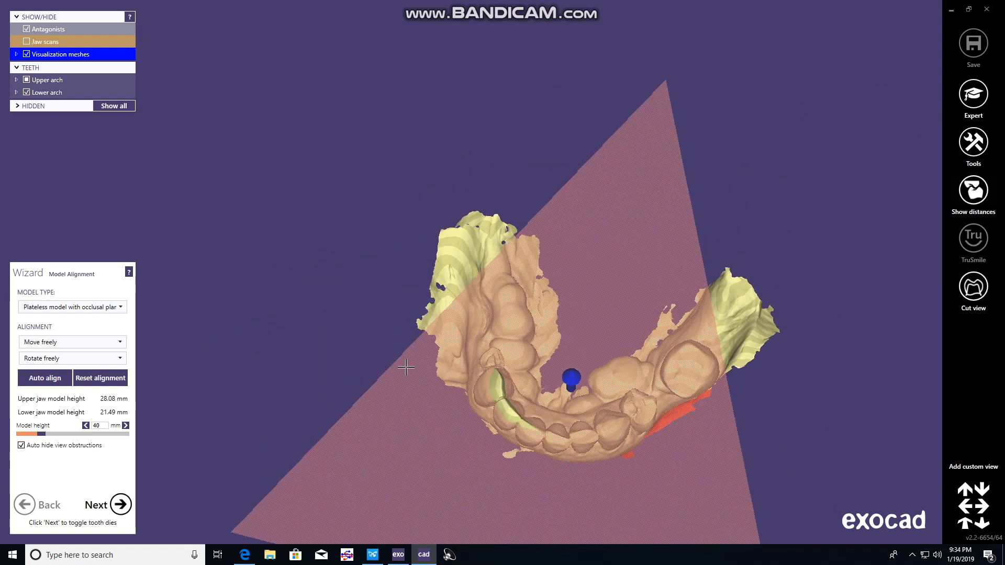
{"action": "left_click_drag", "start_coordinate": [408, 367], "coordinate": [571, 378]}
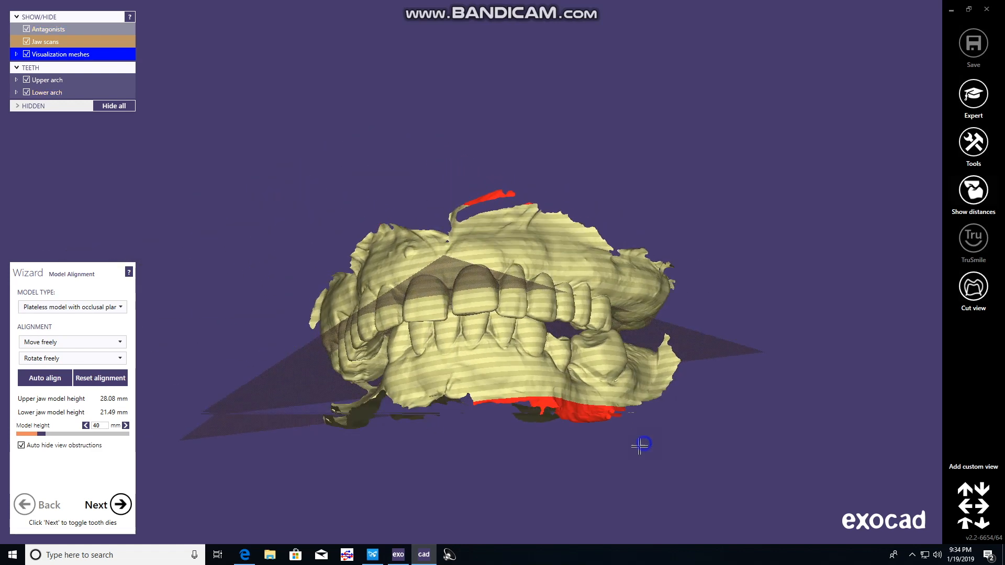
{"action": "left_click_drag", "start_coordinate": [641, 446], "coordinate": [488, 326]}
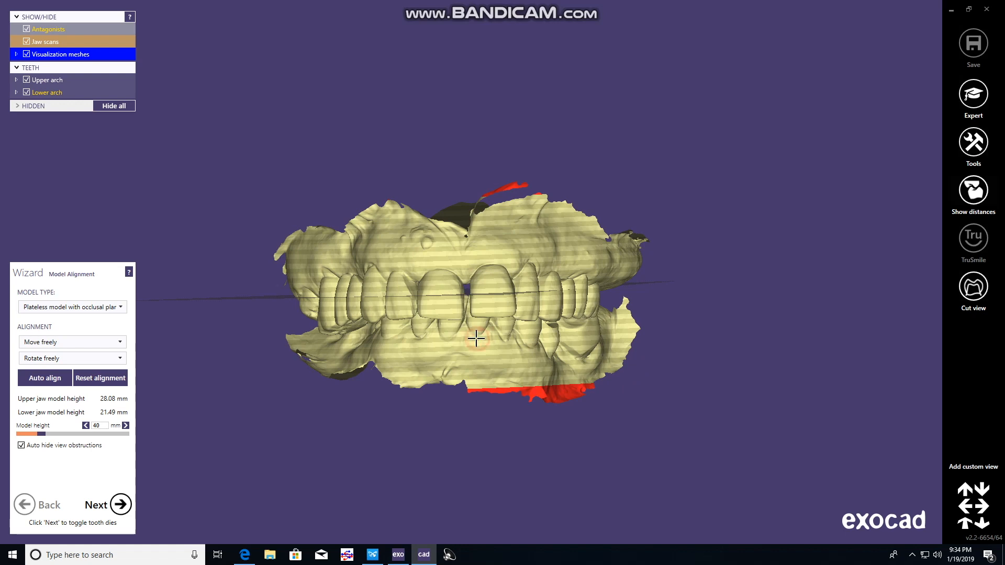
{"action": "left_click_drag", "start_coordinate": [475, 338], "coordinate": [476, 328]}
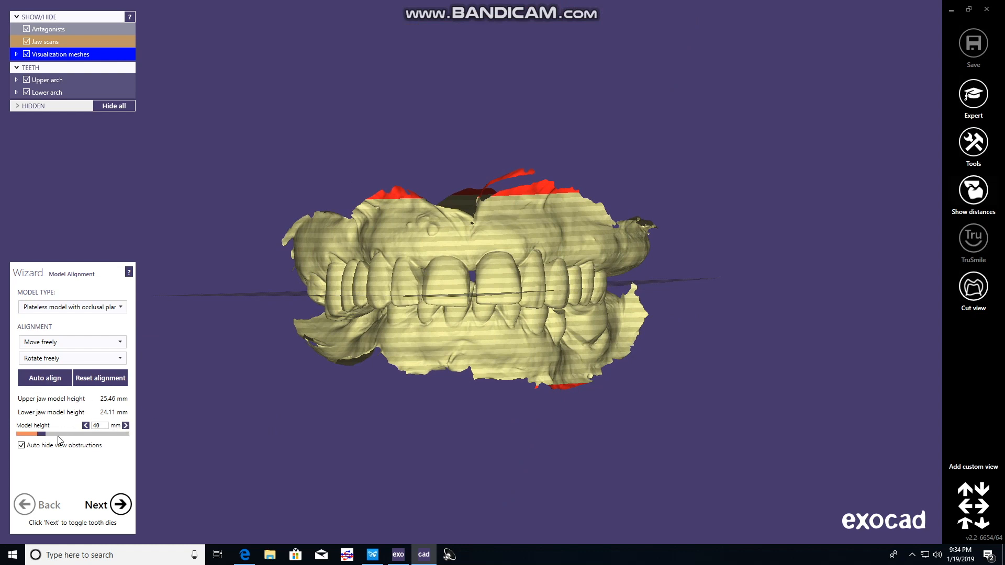
{"action": "left_click_drag", "start_coordinate": [43, 434], "coordinate": [52, 434]}
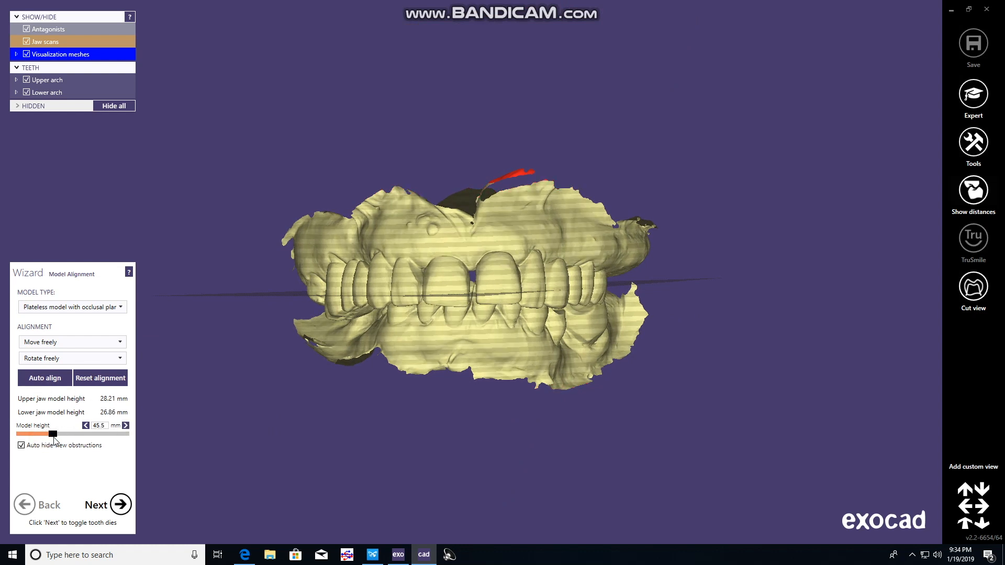
{"action": "left_click_drag", "start_coordinate": [52, 434], "coordinate": [64, 434]}
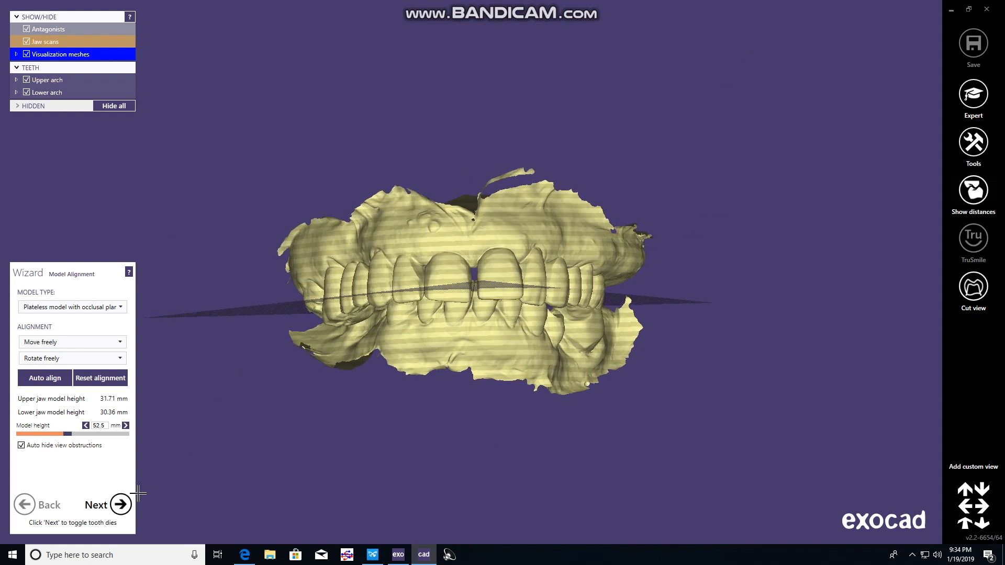
{"action": "left_click", "coordinate": [120, 505]}
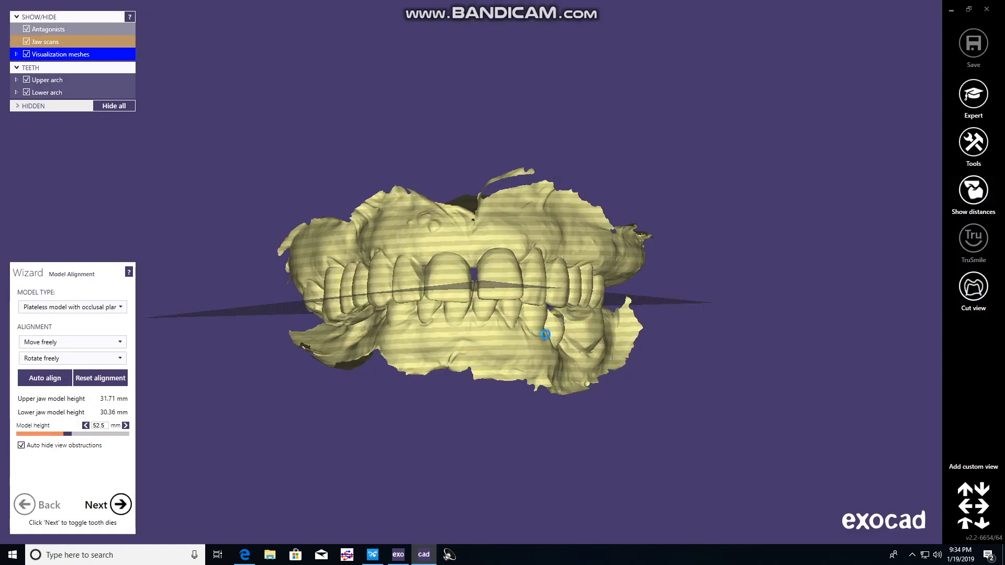
Advance through the 3D Data Editor to the Toggle Tooth Dies step
{"action": "left_click", "coordinate": [108, 505]}
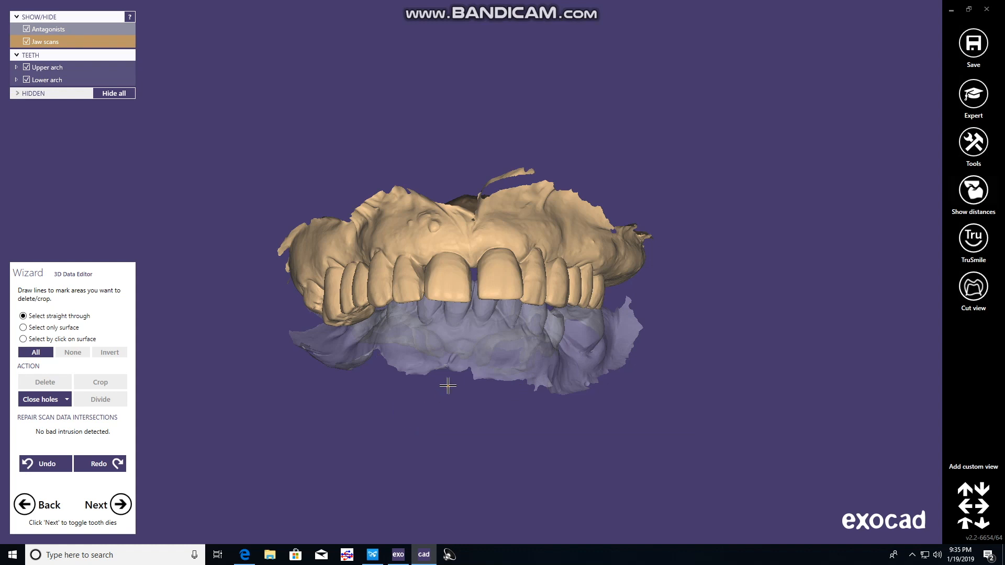
{"action": "left_click", "coordinate": [617, 391]}
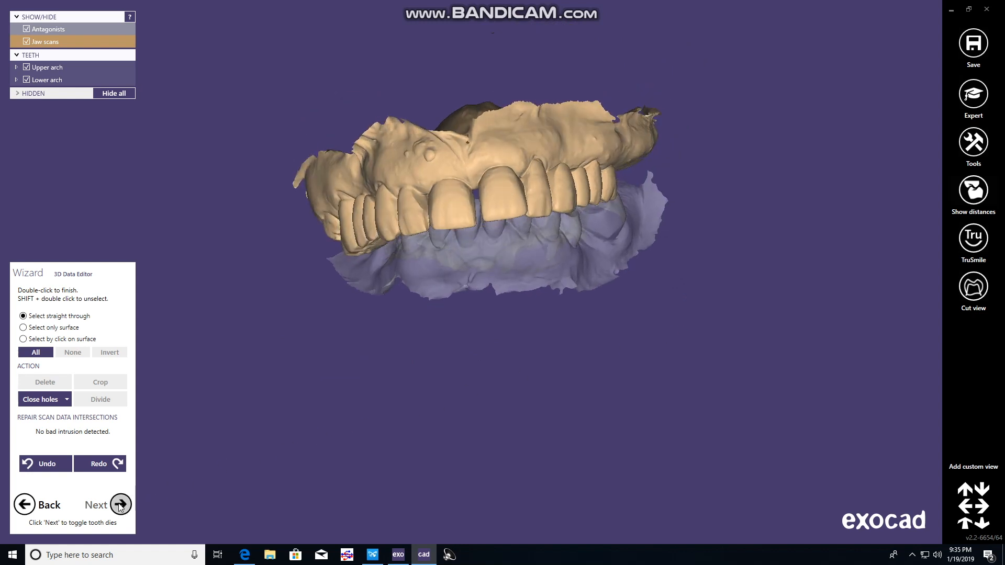
{"action": "left_click", "coordinate": [121, 505]}
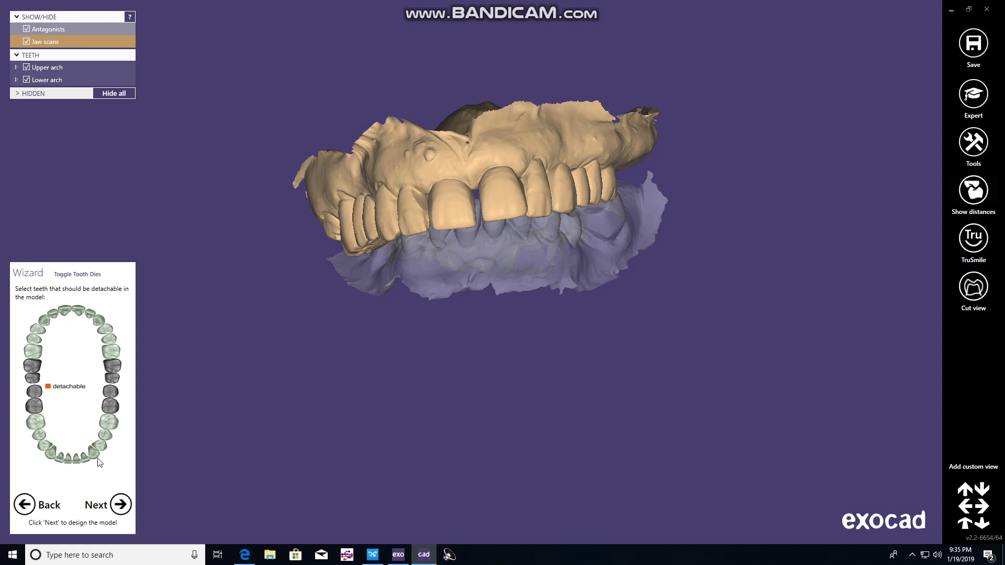
Make the upper jaw model hollow with 3.5 mm walls and generate it
{"action": "left_click", "coordinate": [120, 505]}
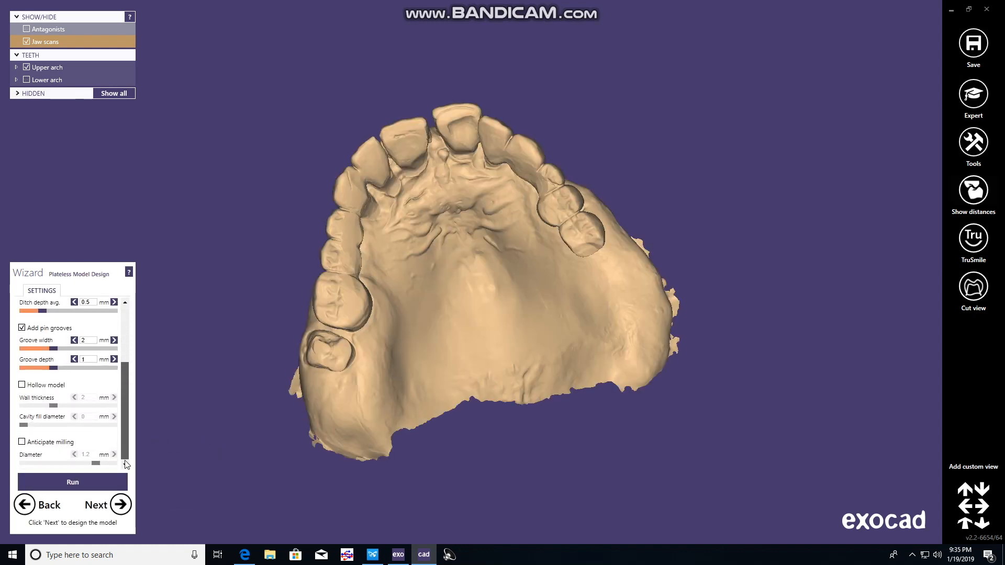
{"action": "left_click", "coordinate": [22, 384]}
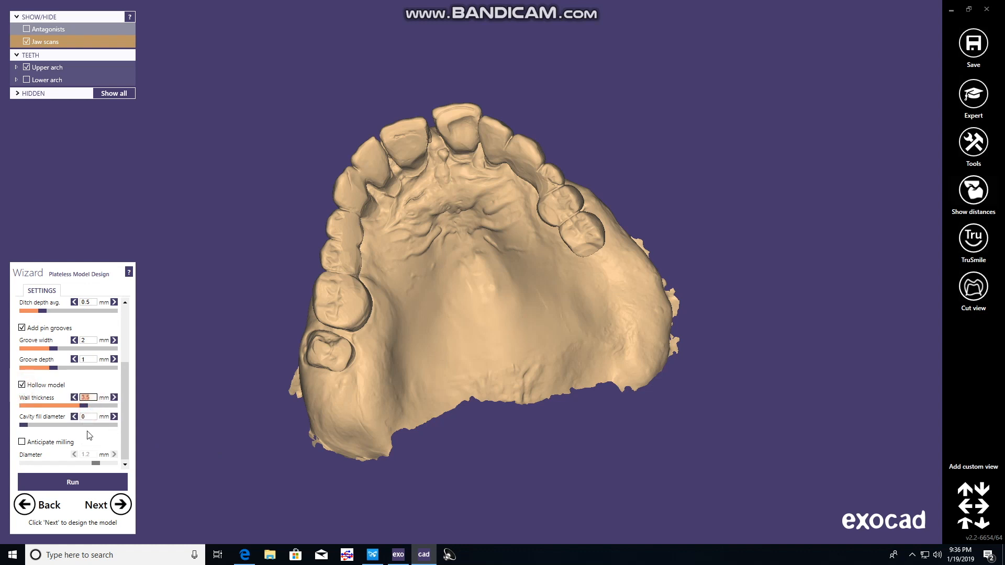
{"action": "left_click", "coordinate": [72, 483]}
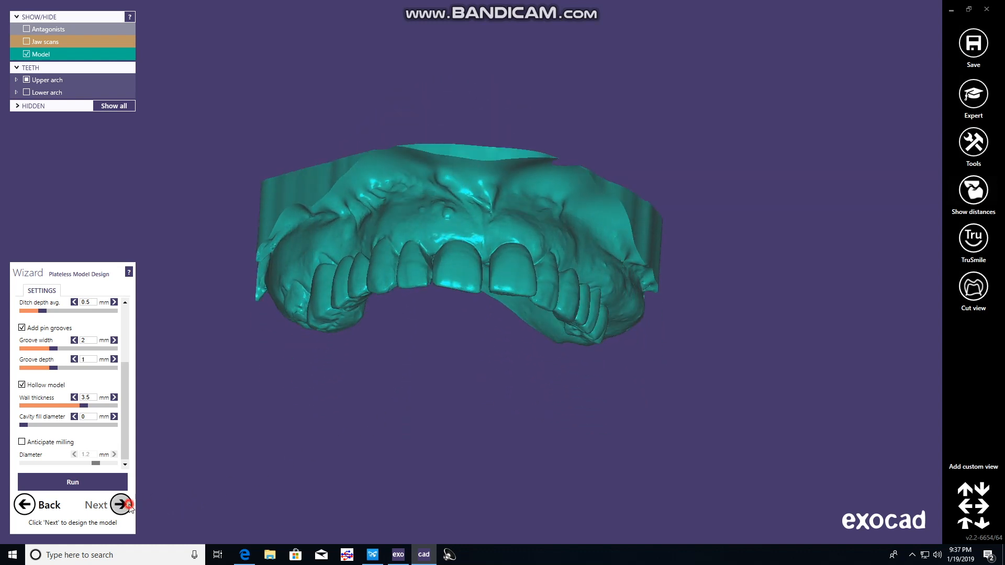
Generate the lower jaw model hollow with 3.5 mm walls and orbit to inspect both models
{"action": "left_click", "coordinate": [120, 505]}
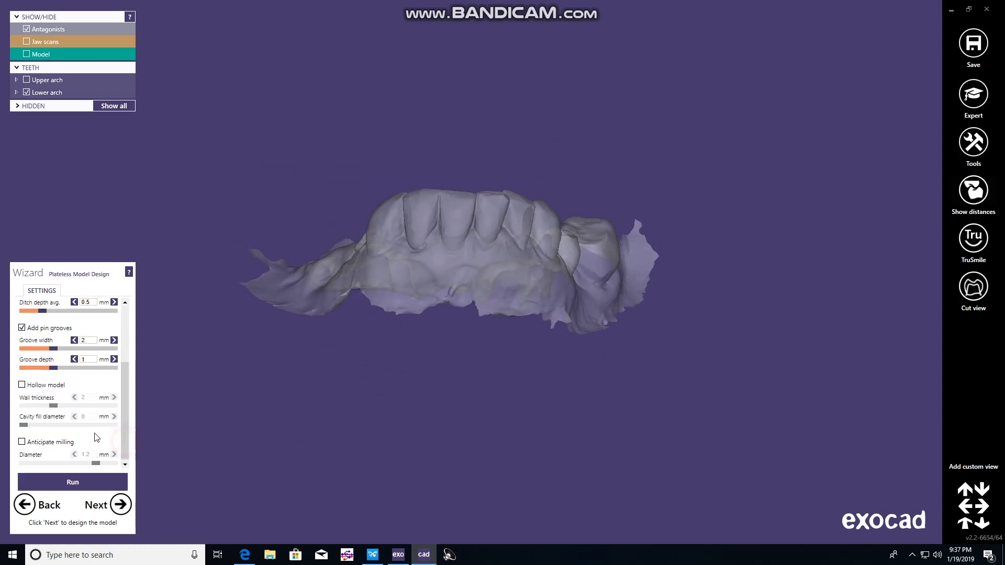
{"action": "mouse_move", "coordinate": [23, 389]}
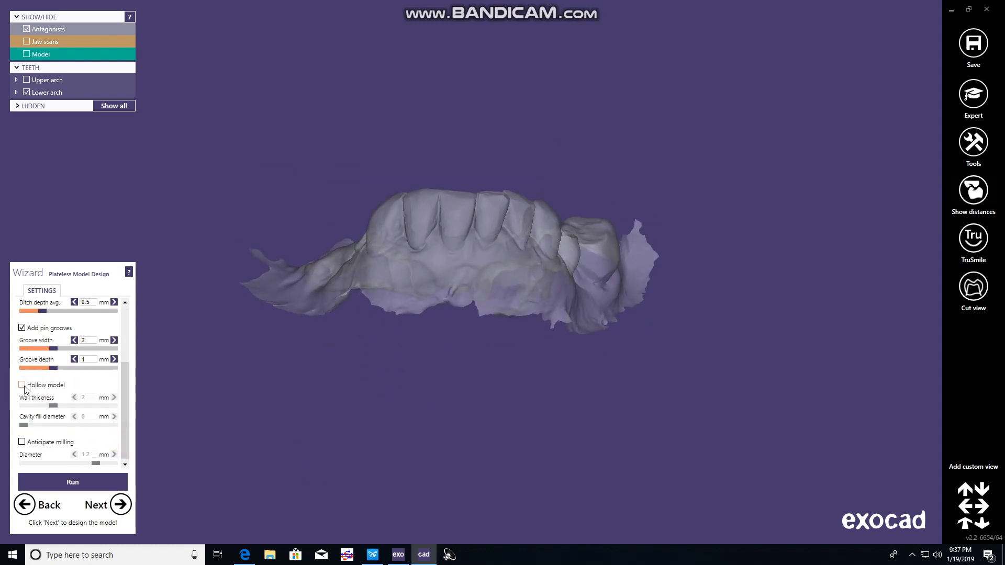
{"action": "left_click", "coordinate": [22, 385]}
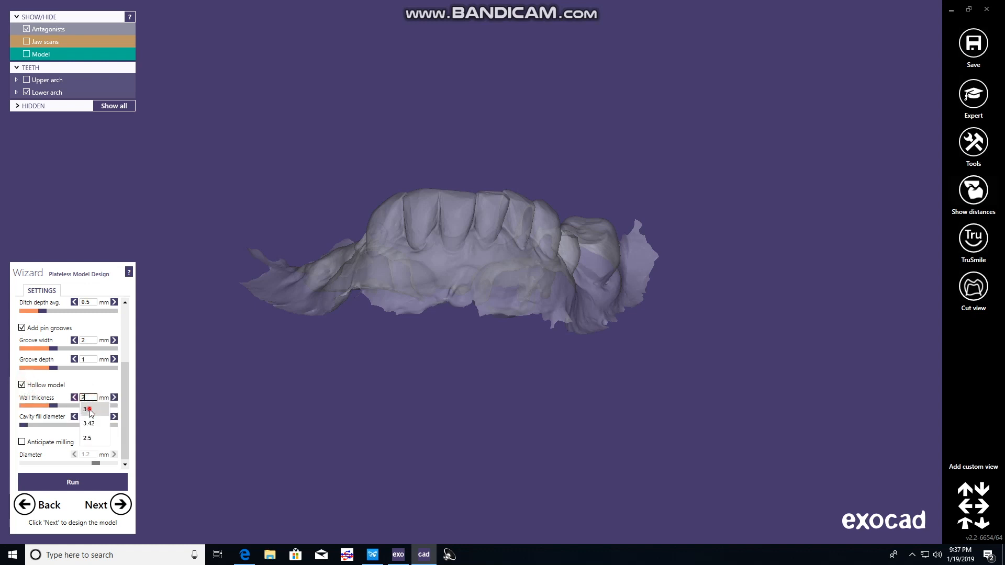
{"action": "left_click", "coordinate": [71, 482]}
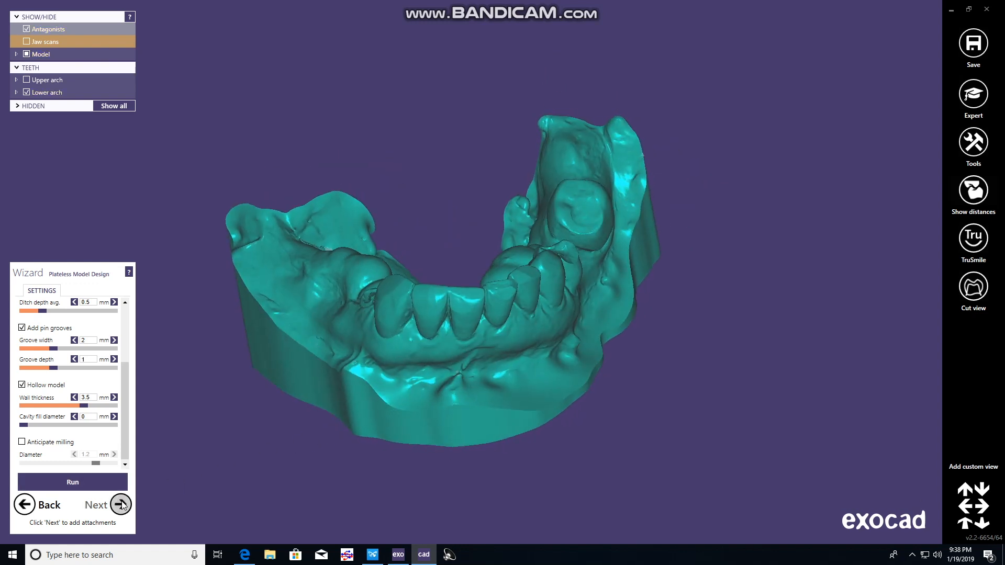
{"action": "left_click", "coordinate": [121, 505]}
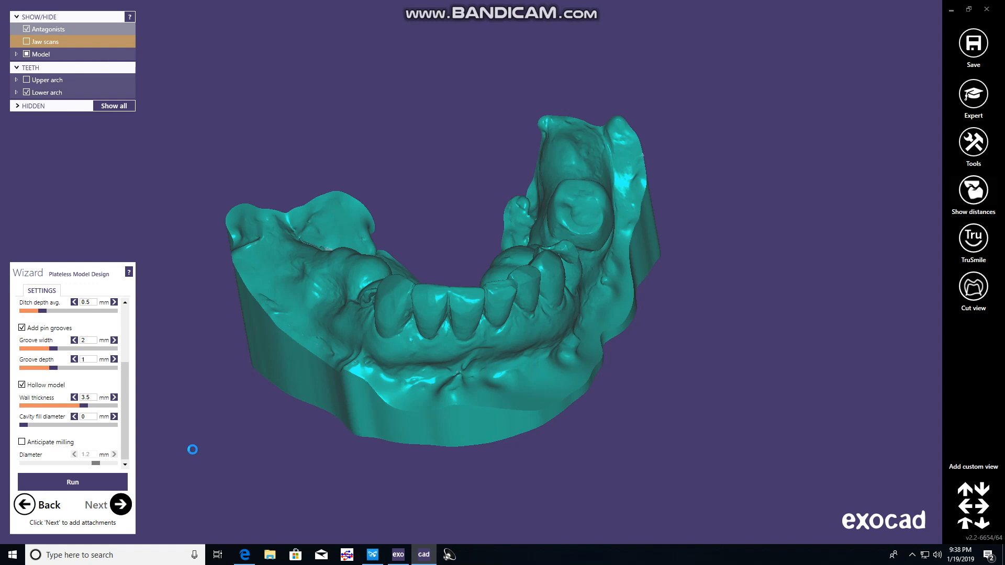
{"action": "left_click_drag", "start_coordinate": [193, 449], "coordinate": [296, 428]}
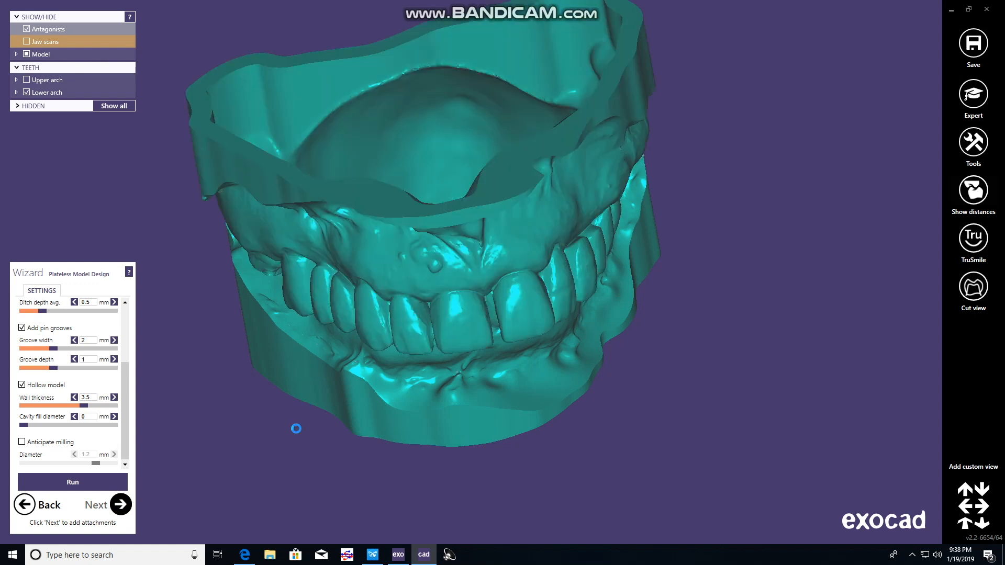
{"action": "mouse_move", "coordinate": [288, 466]}
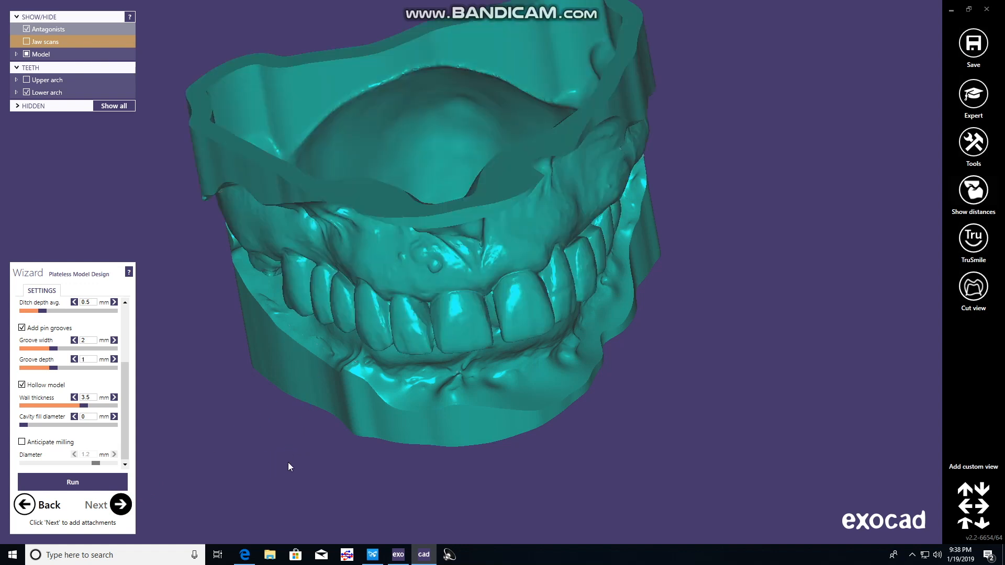
Enter the patient name and 01-19-19 date in the attachments text field
{"action": "left_click", "coordinate": [96, 505]}
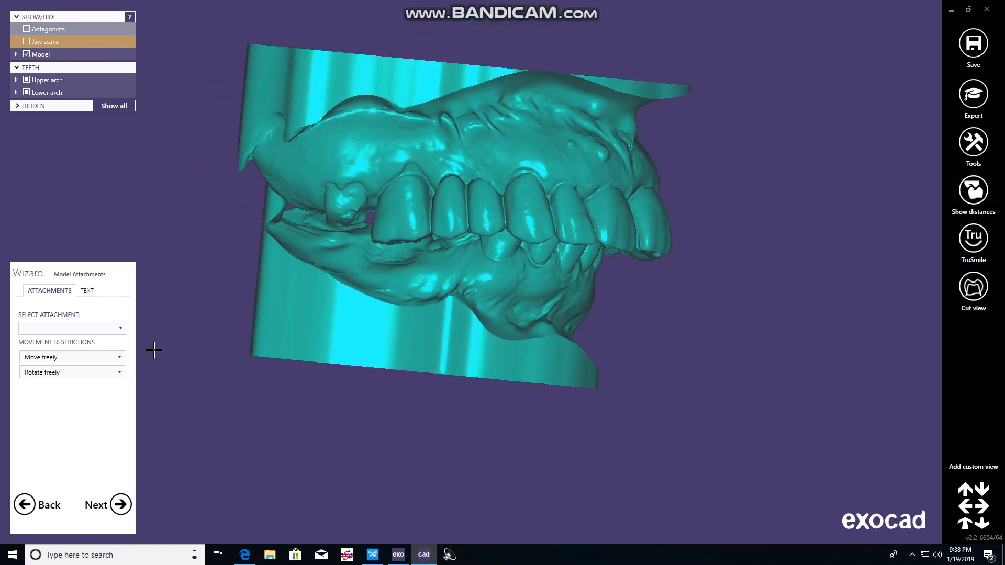
{"action": "left_click", "coordinate": [86, 290]}
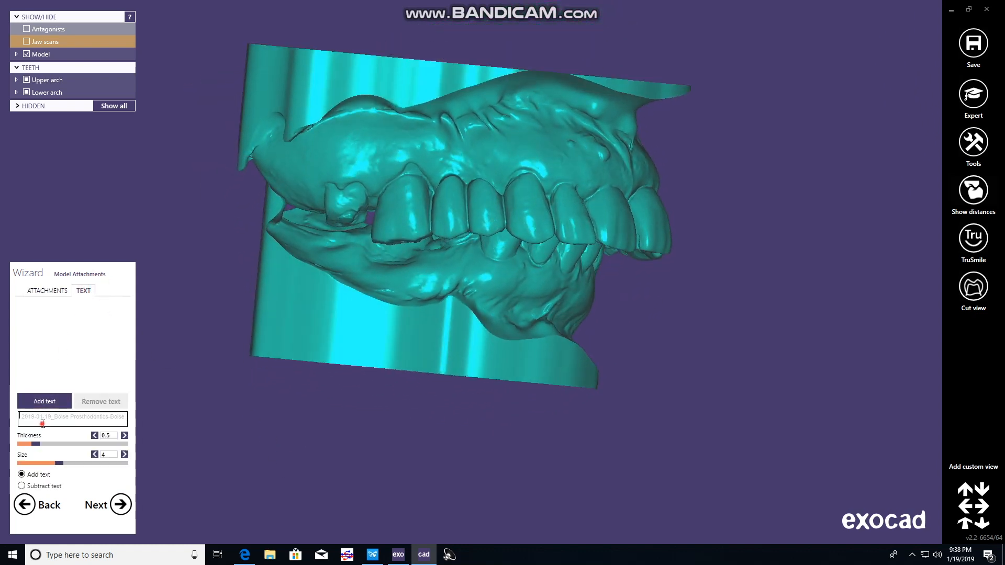
{"action": "type", "text": "Eliana Hou"}
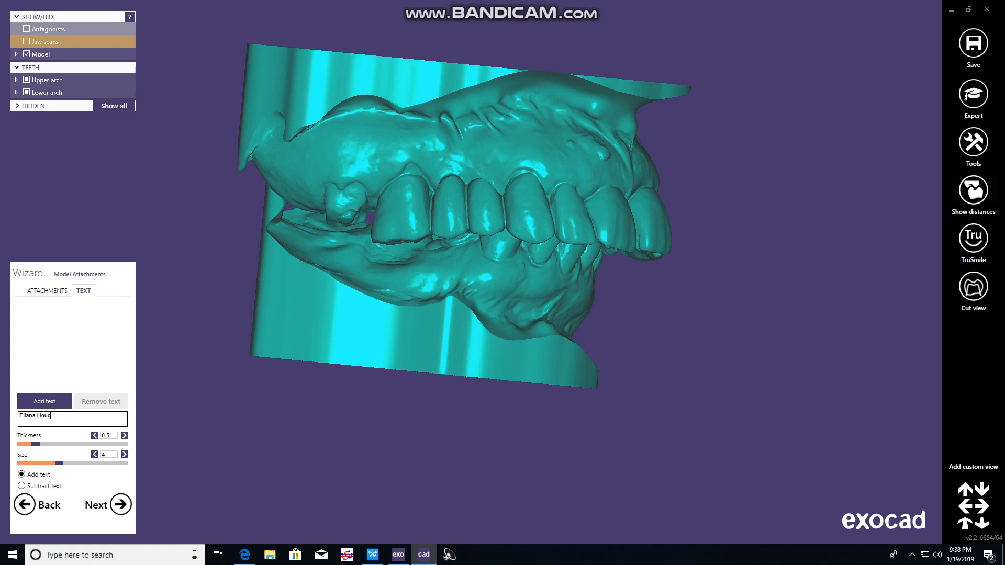
{"action": "type", "text": "chin"}
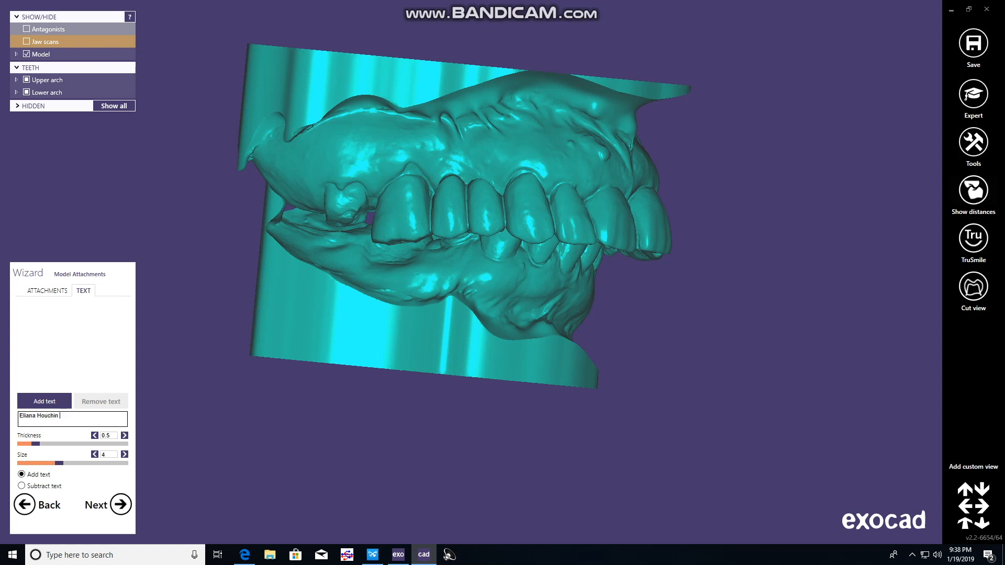
{"action": "type", "text": "01-19-19"}
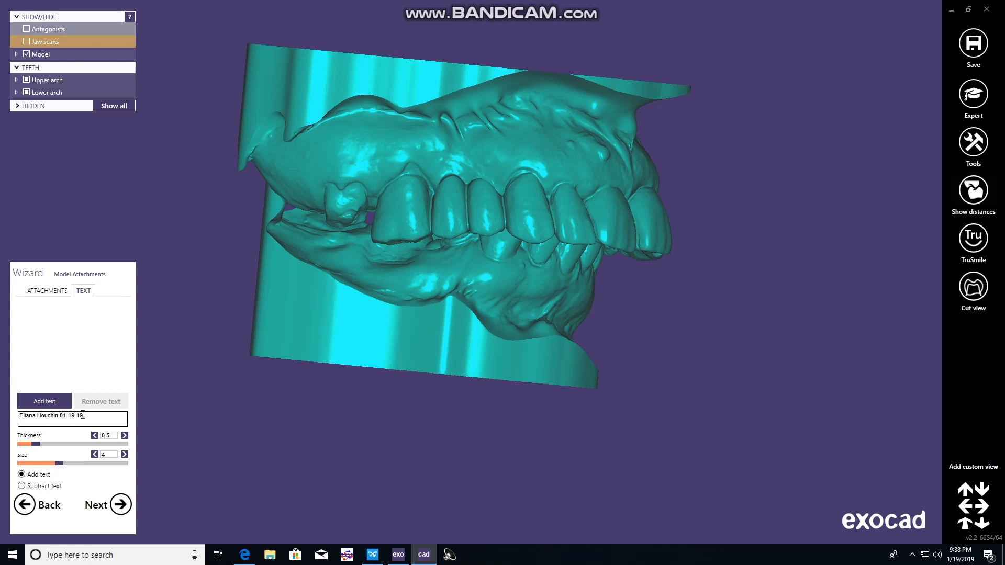
Add the name-and-date label twice as subtracted text into the model bases
{"action": "triple_click", "coordinate": [71, 416]}
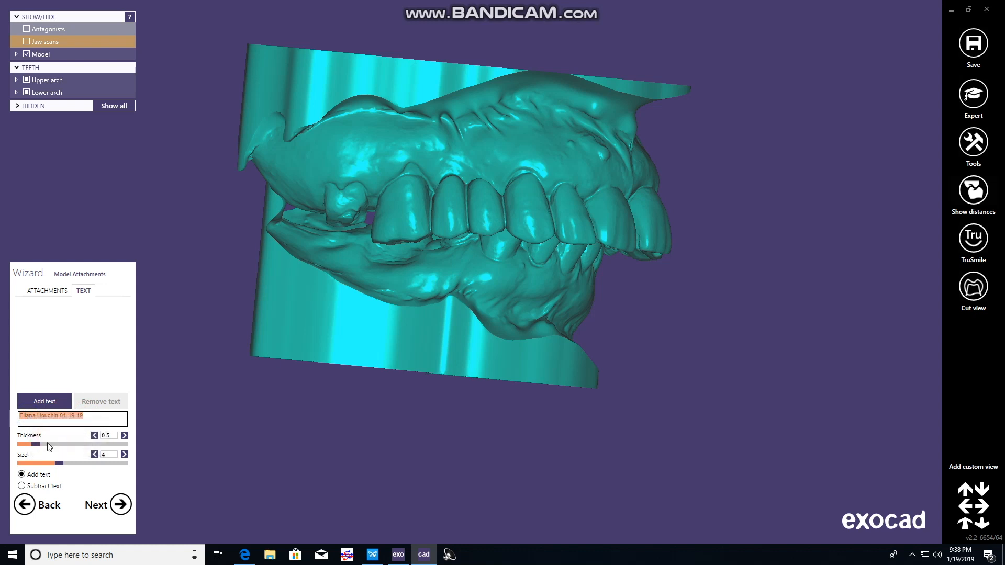
{"action": "left_click", "coordinate": [21, 486]}
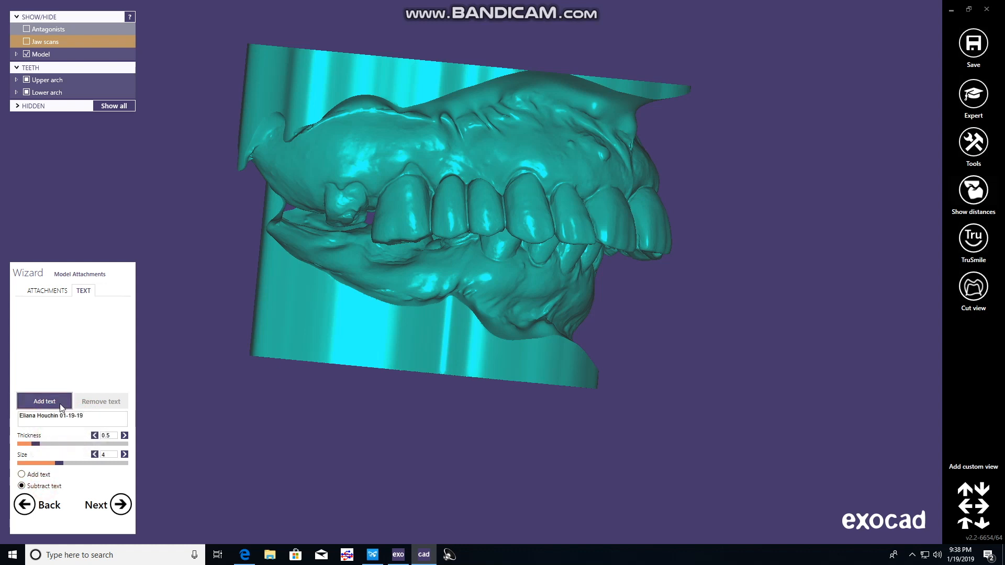
{"action": "left_click", "coordinate": [43, 402]}
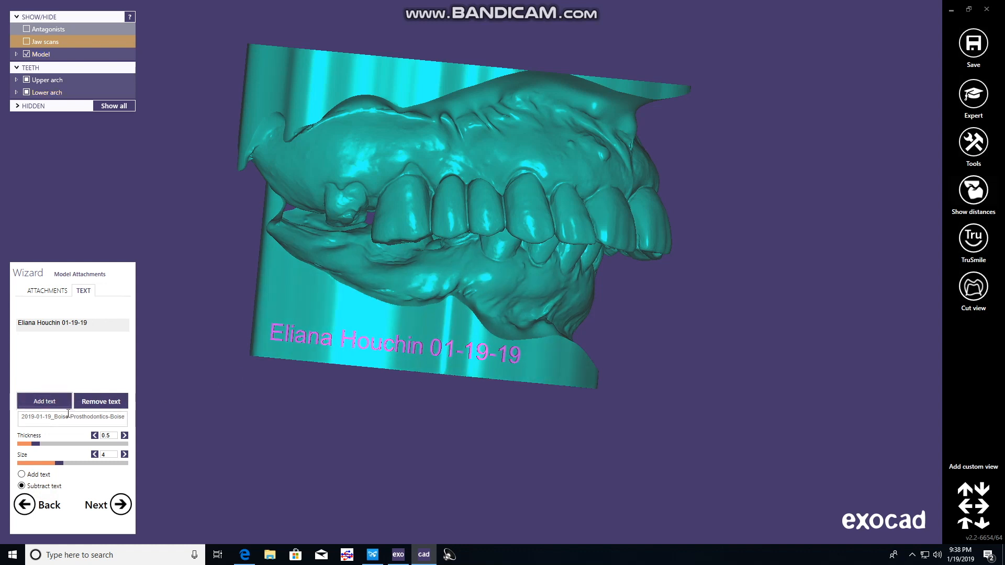
{"action": "right_click", "coordinate": [71, 417]}
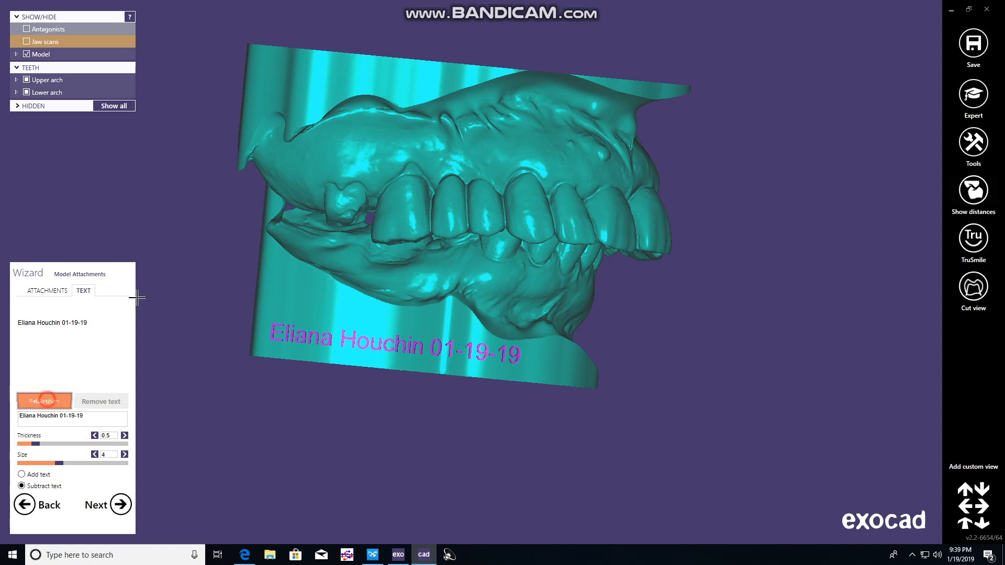
{"action": "left_click", "coordinate": [43, 401]}
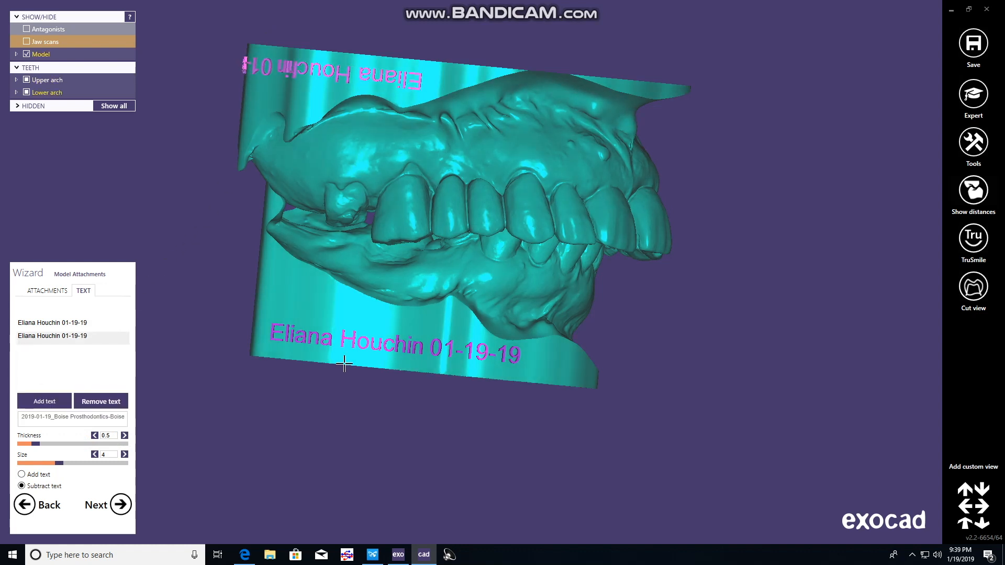
Finish Model Attachments so the labelled models get calculated
{"action": "left_click", "coordinate": [120, 504]}
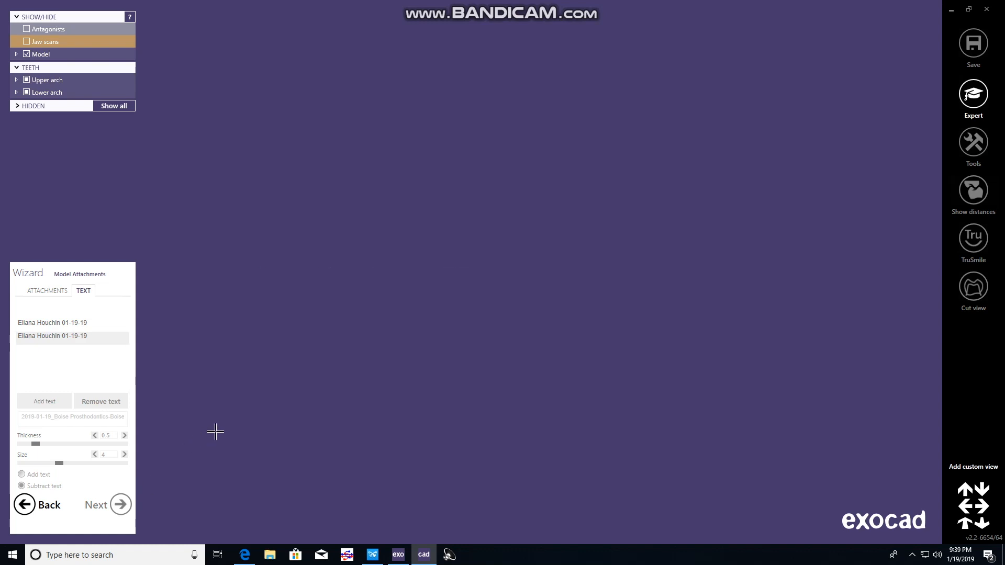
{"action": "mouse_move", "coordinate": [300, 407]}
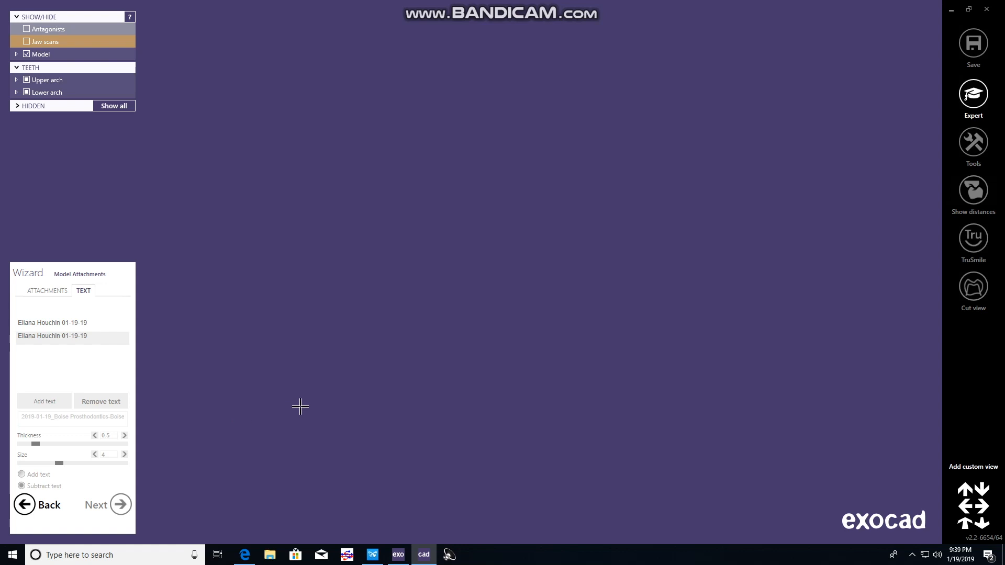
{"action": "mouse_move", "coordinate": [650, 427]}
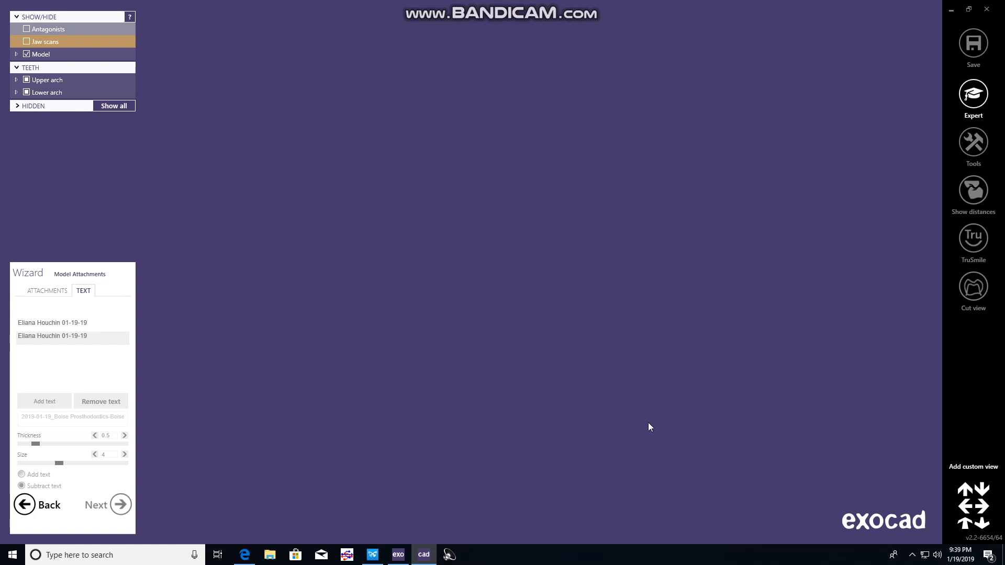